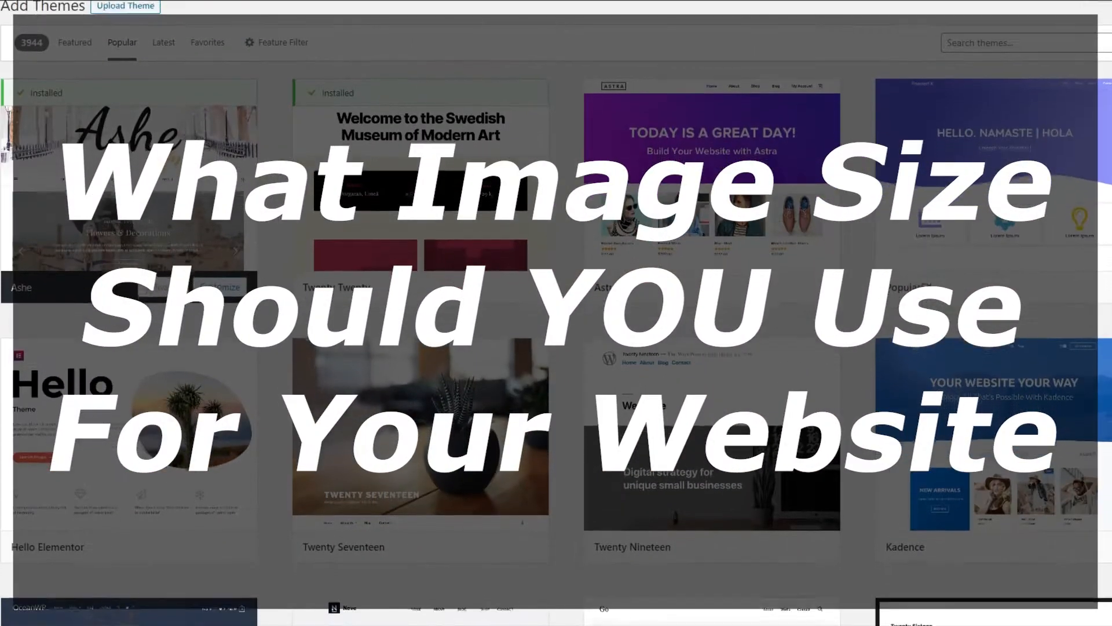
# Scroll down the HvXFocus homepage to the Royalty Free Images in 2021 post
pyautogui.scroll(-3)
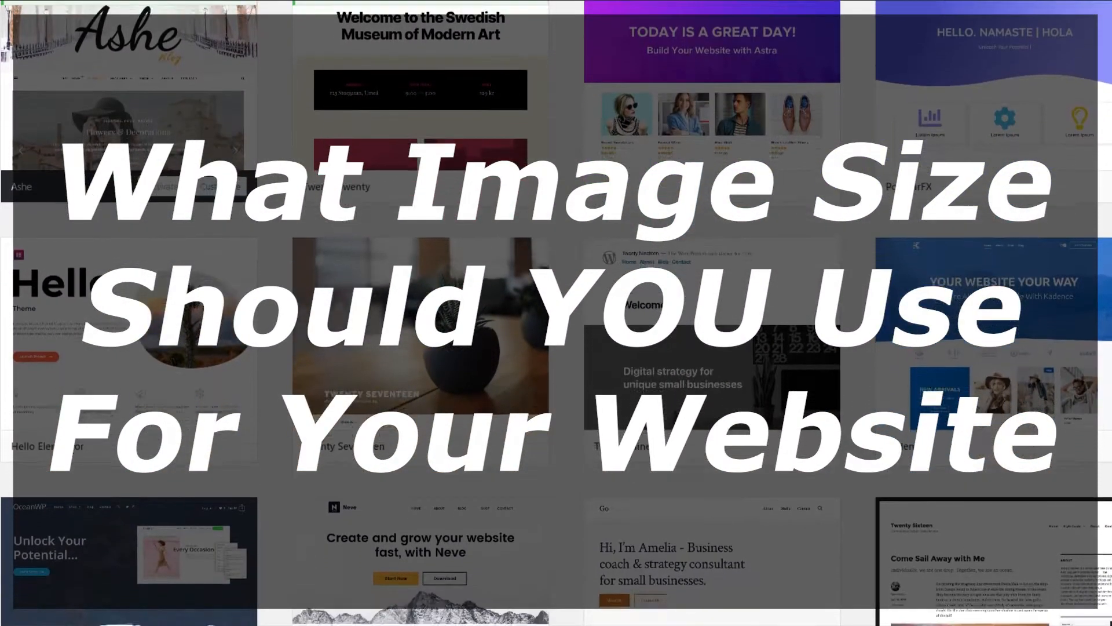
pyautogui.scroll(-3)
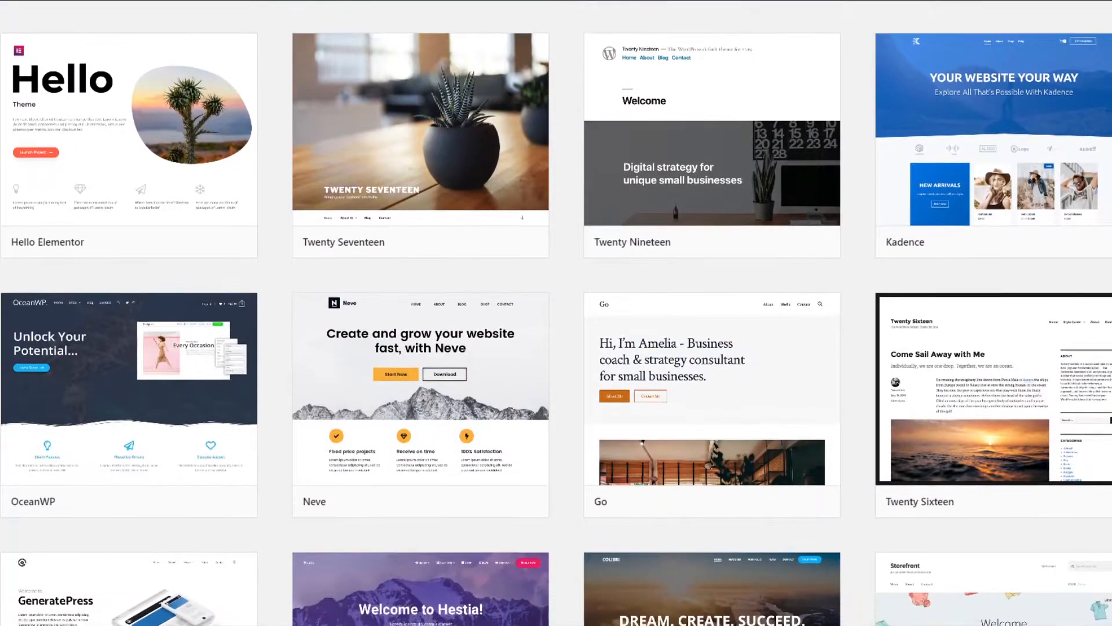
pyautogui.scroll(-3)
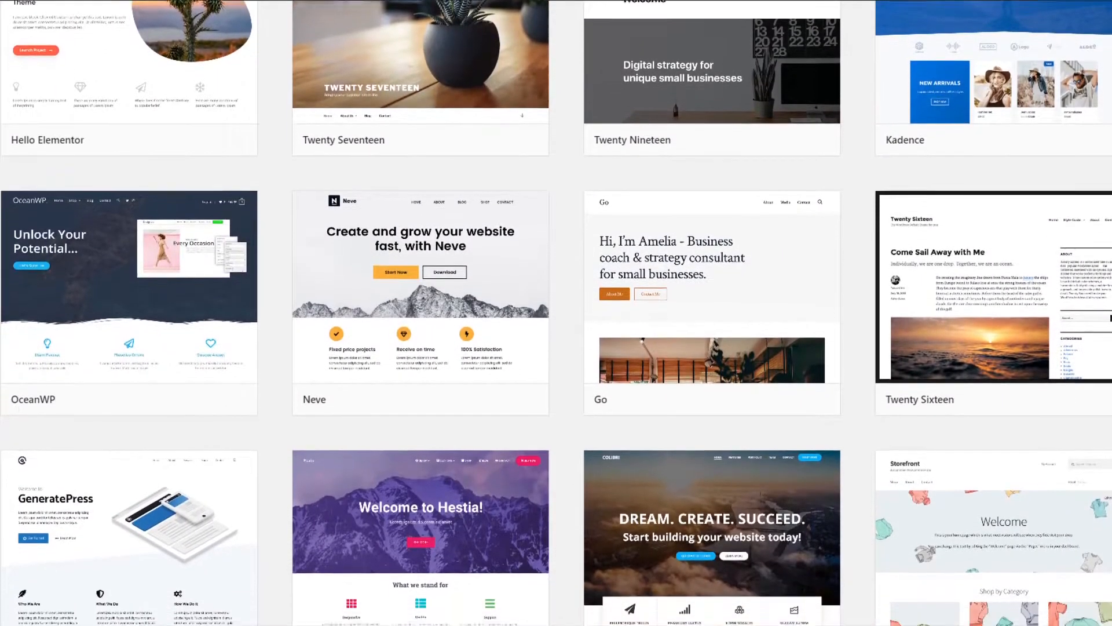
pyautogui.scroll(-3)
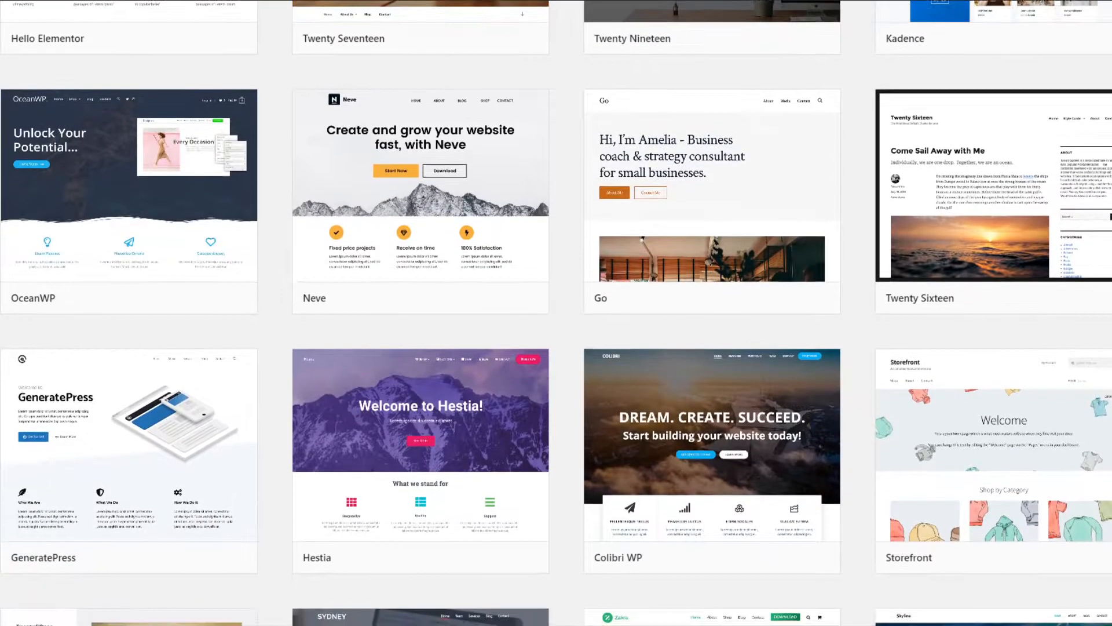
pyautogui.scroll(-3)
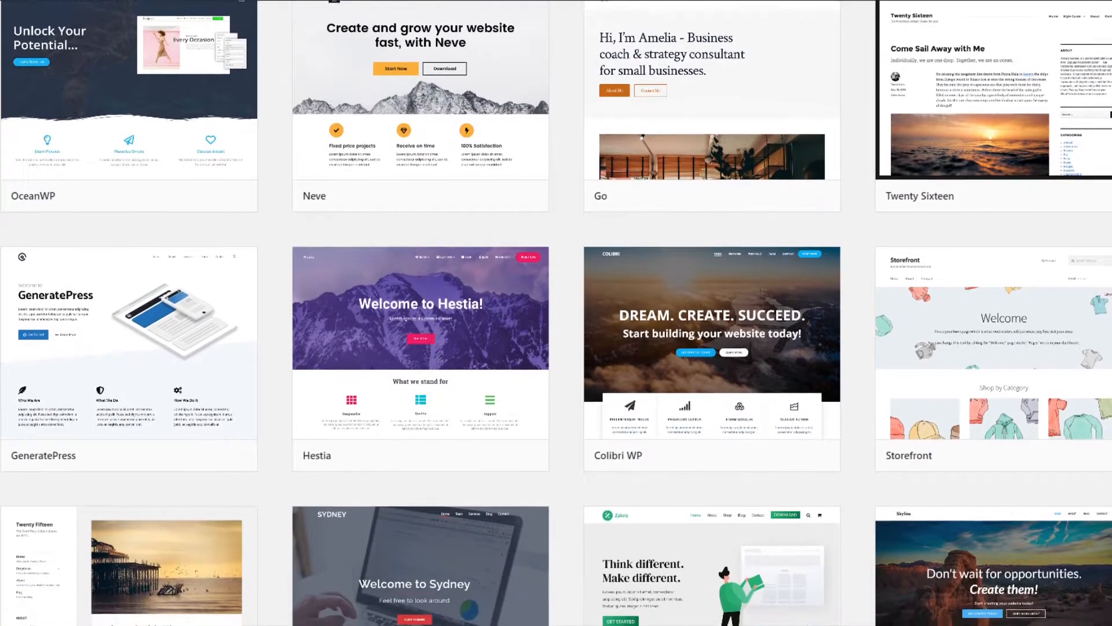
pyautogui.scroll(-3)
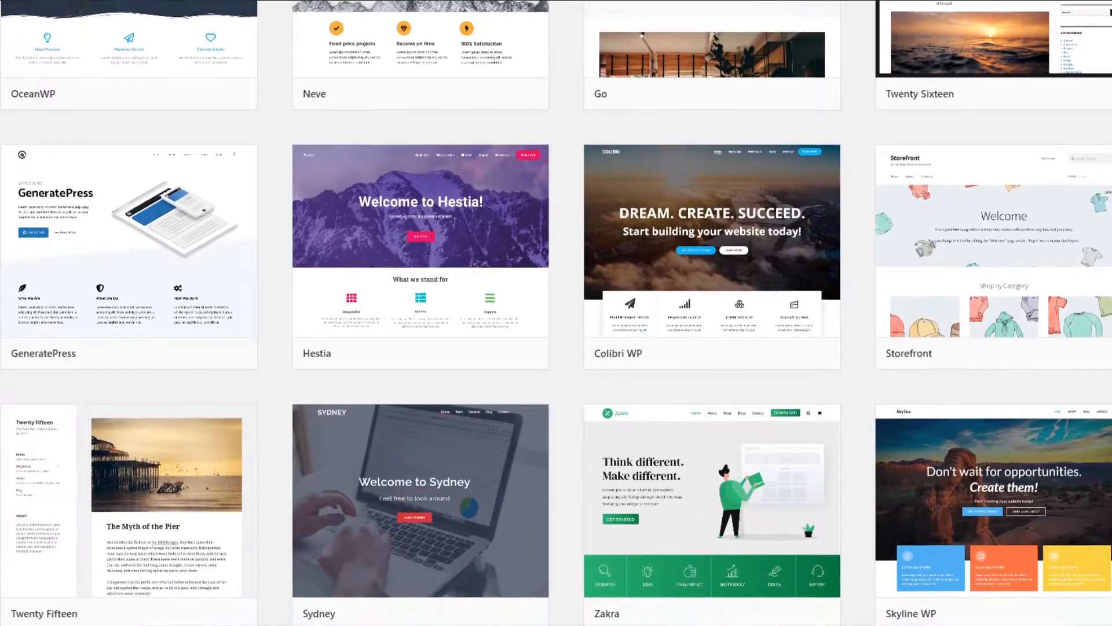
pyautogui.scroll(-3)
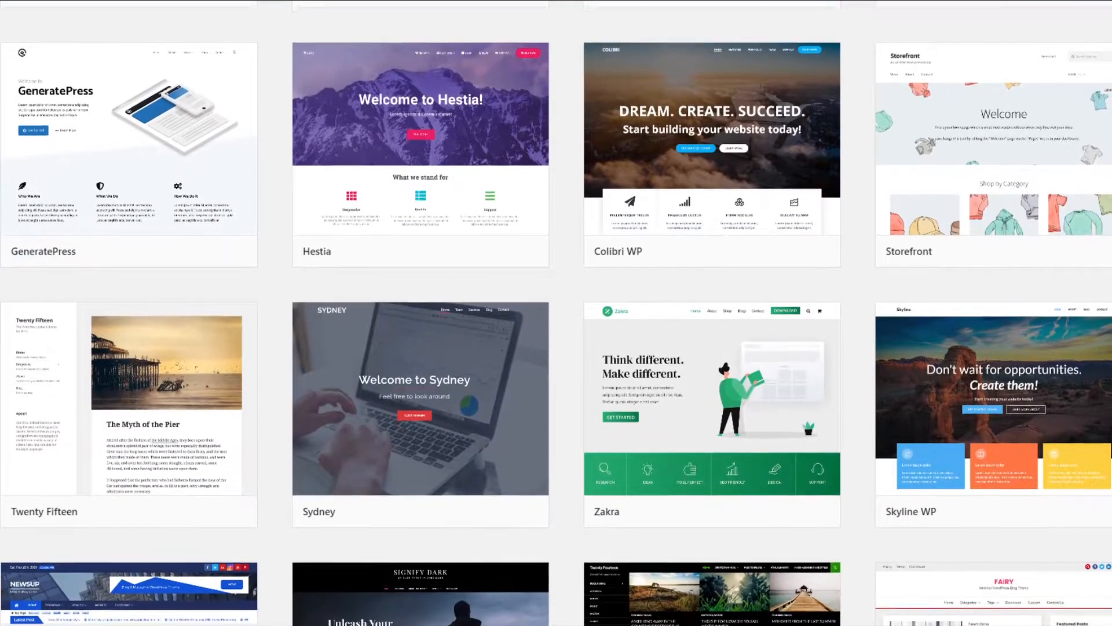
pyautogui.scroll(-3)
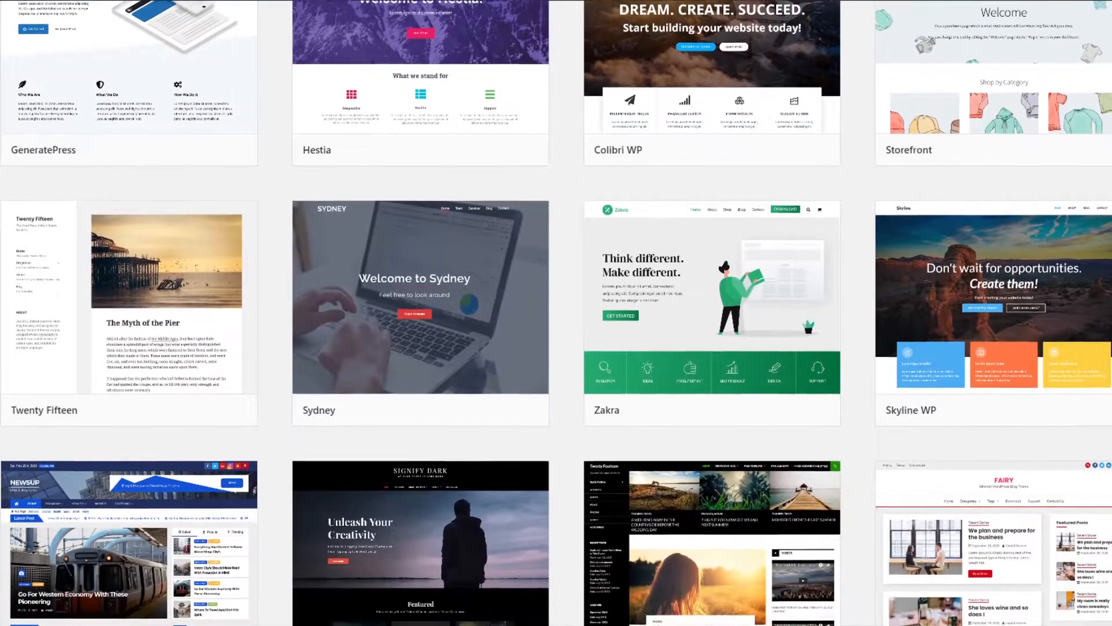
pyautogui.scroll(-3)
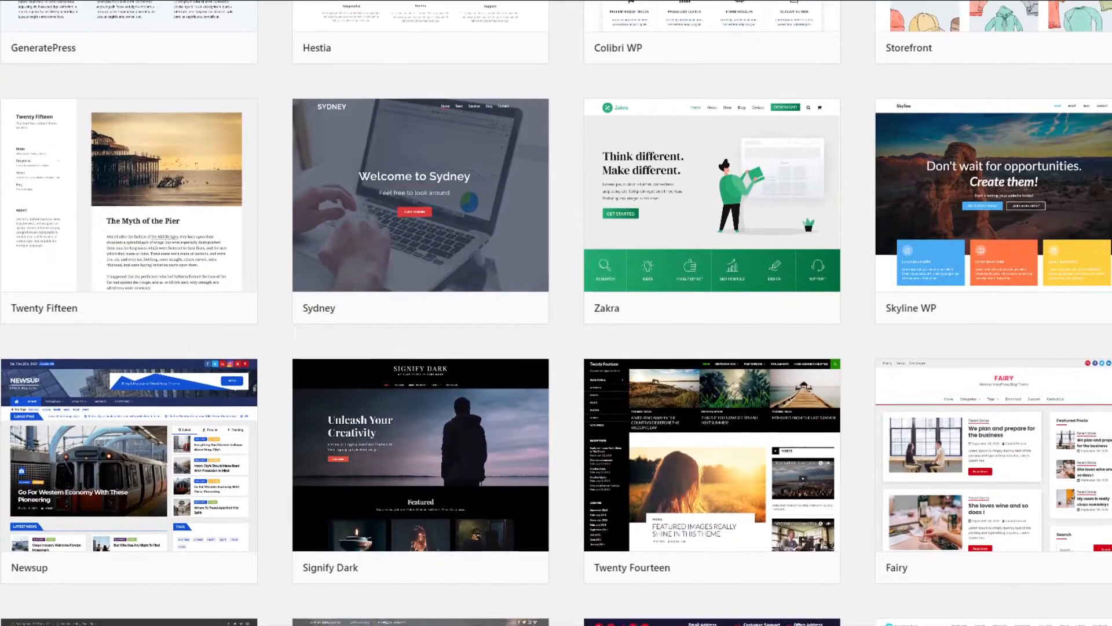
pyautogui.scroll(-3)
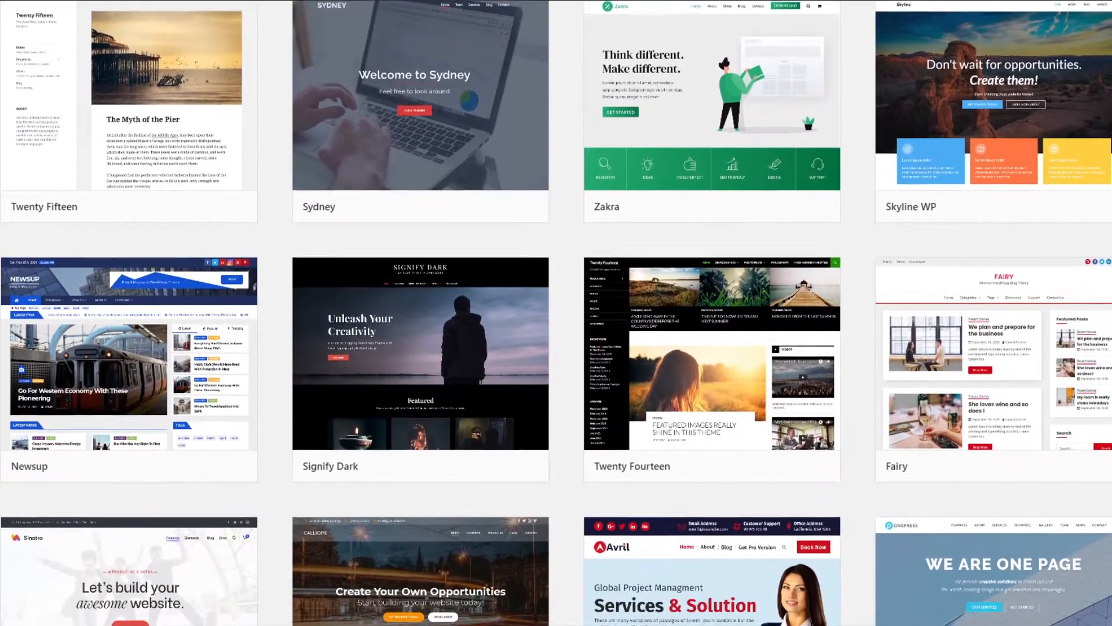
pyautogui.scroll(-3)
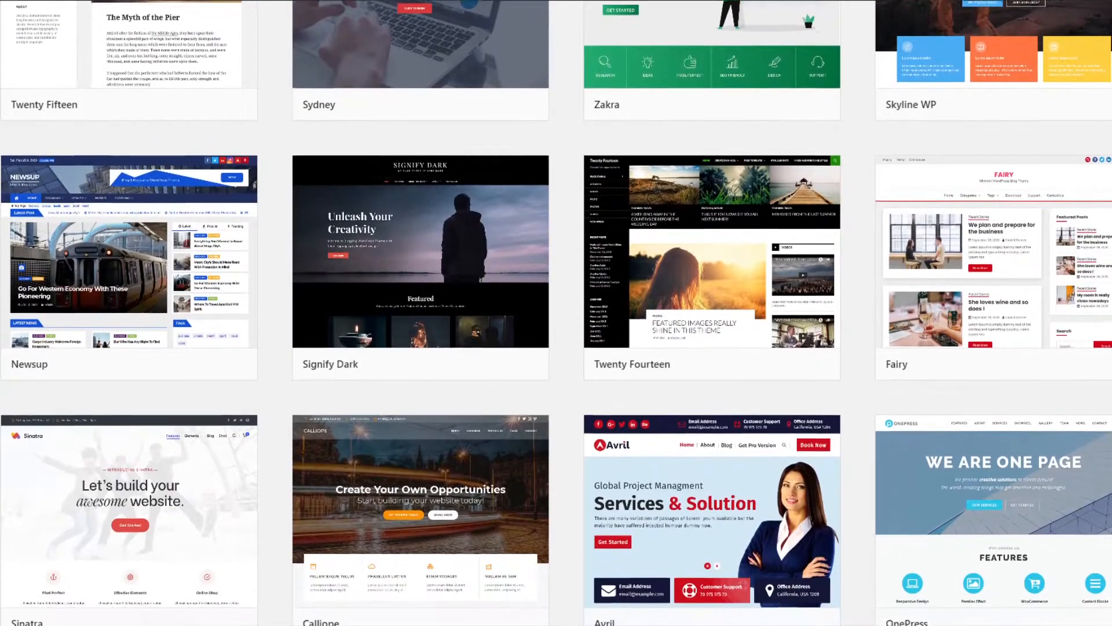
pyautogui.scroll(-3)
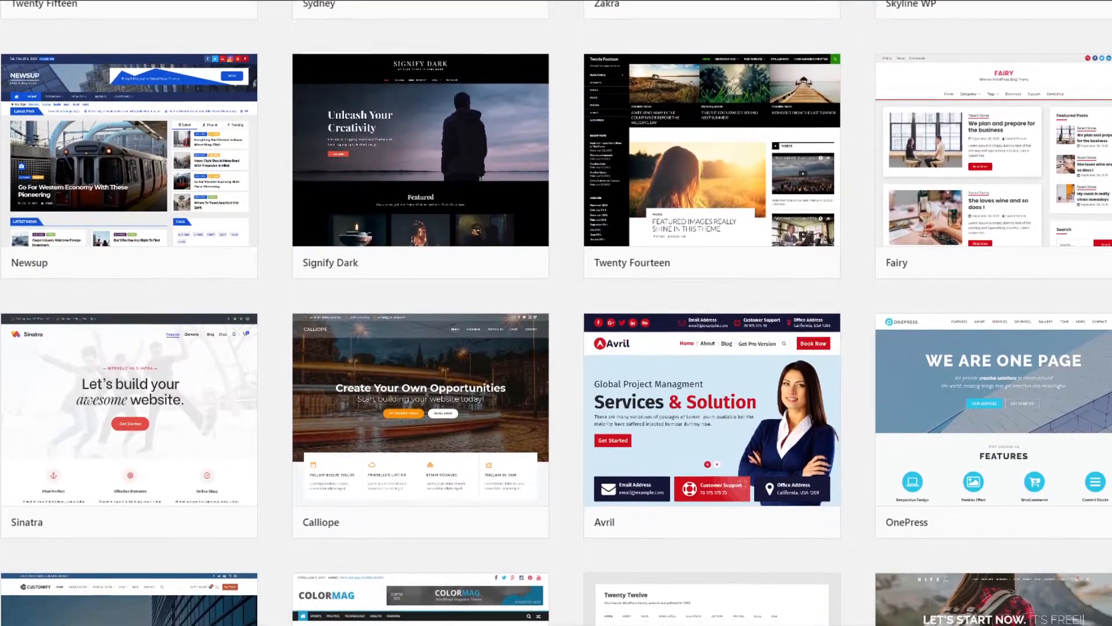
pyautogui.scroll(-3)
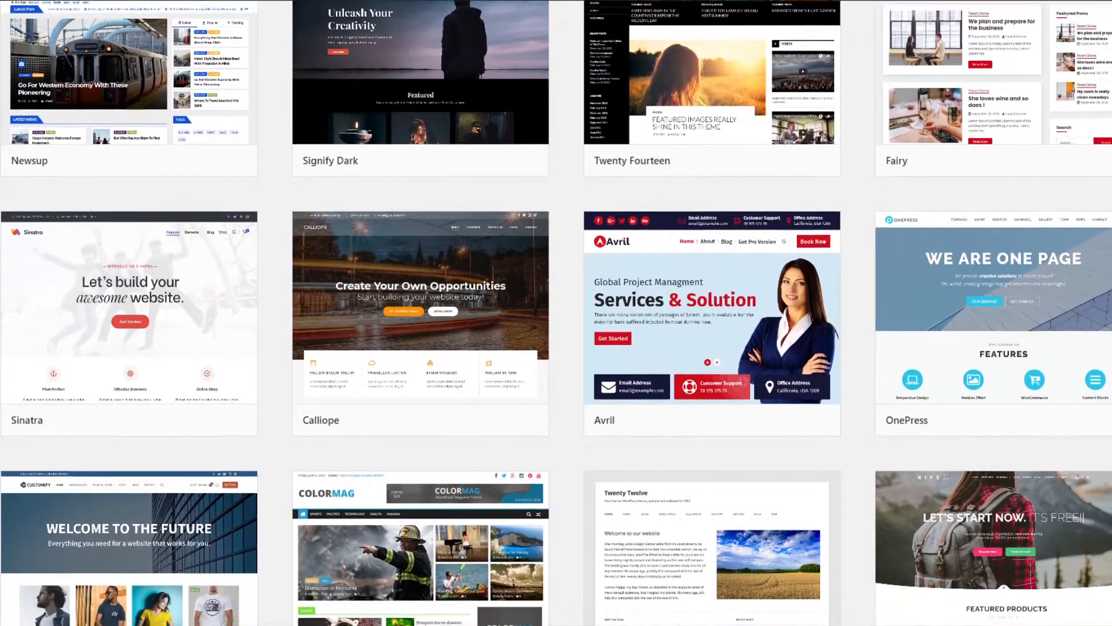
pyautogui.scroll(-3)
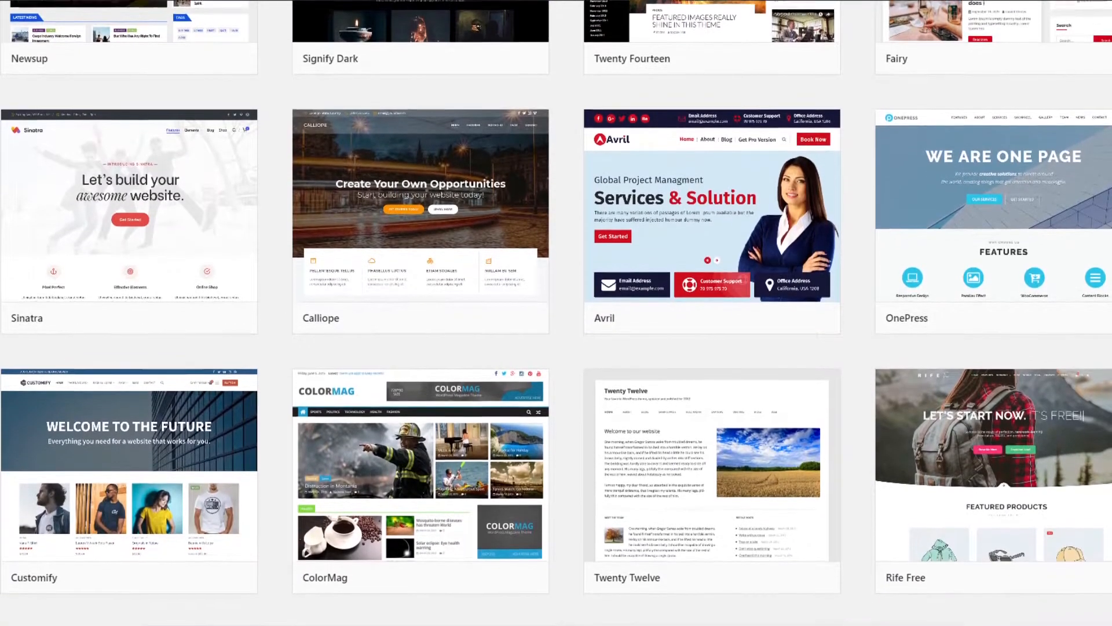
pyautogui.scroll(-3)
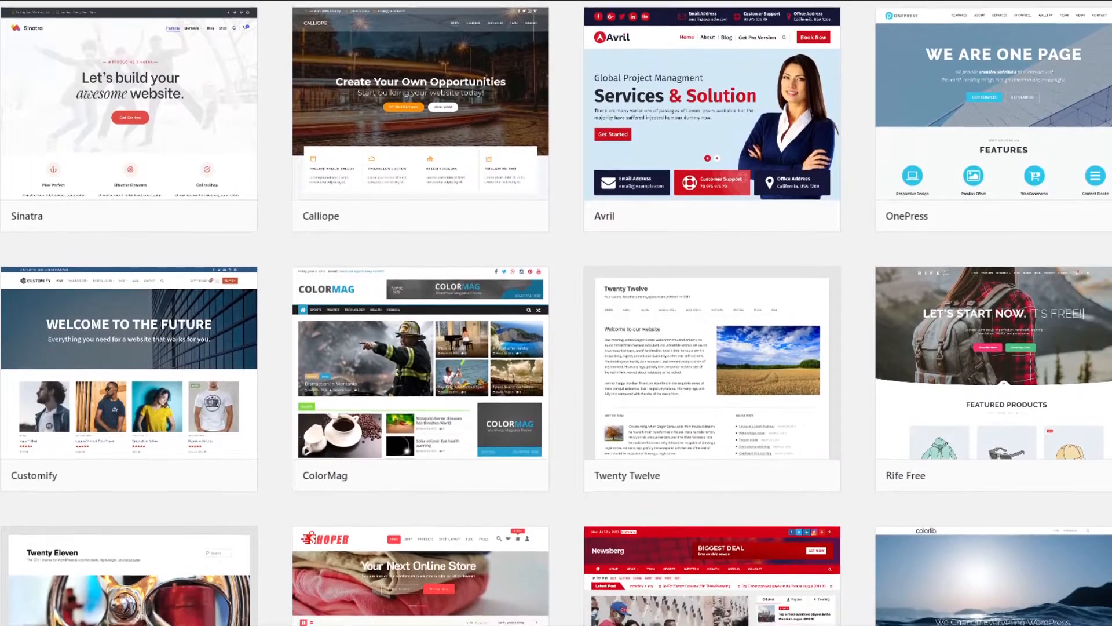
pyautogui.scroll(-3)
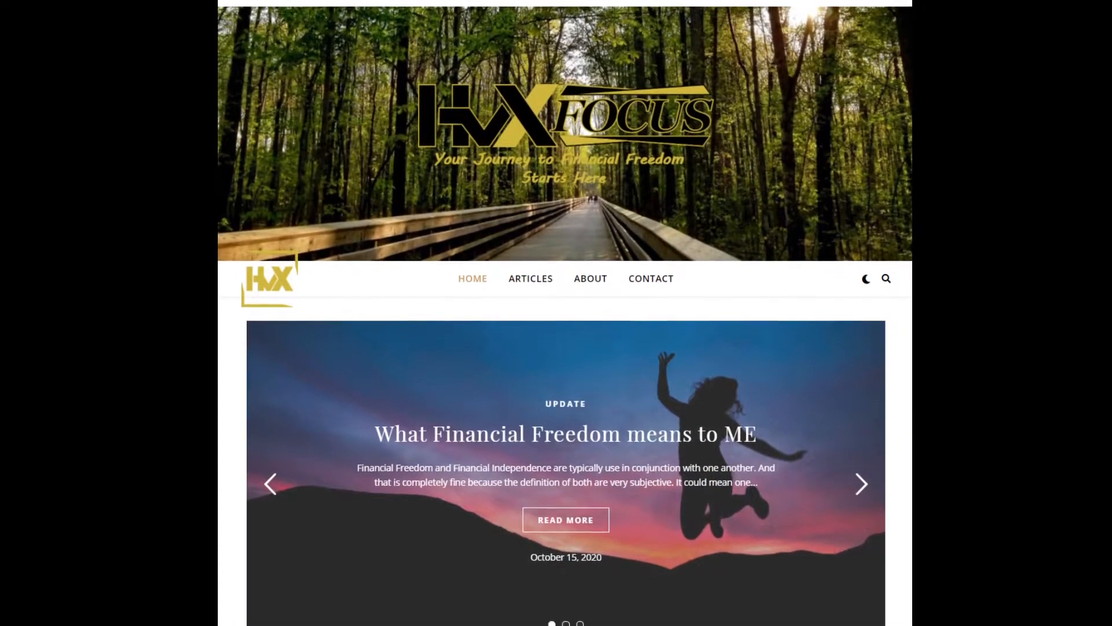
pyautogui.scroll(-3)
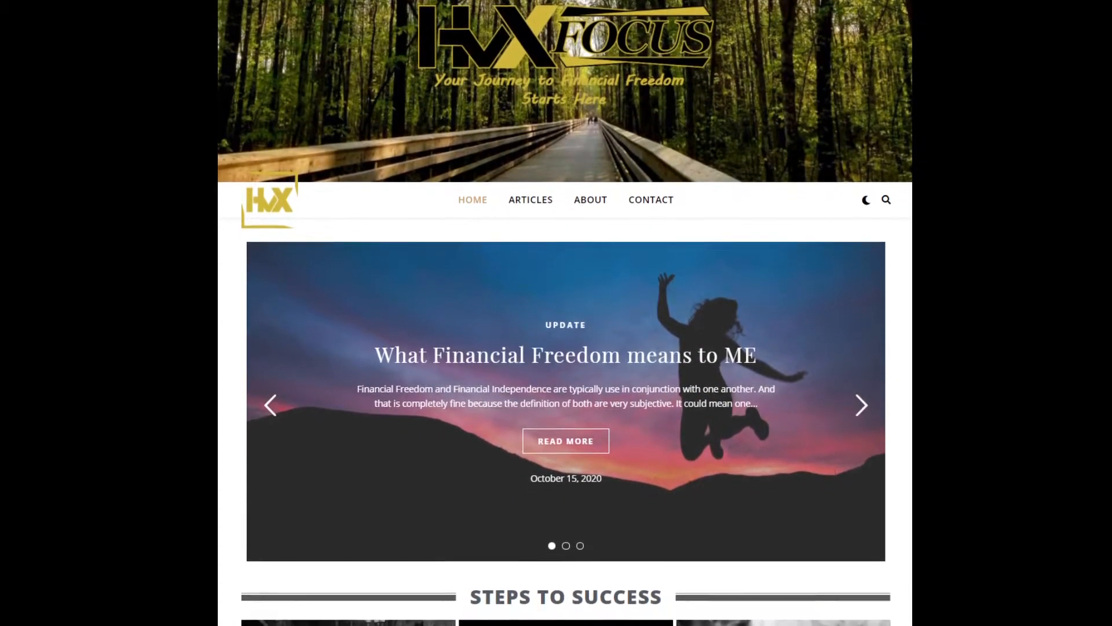
pyautogui.scroll(-3)
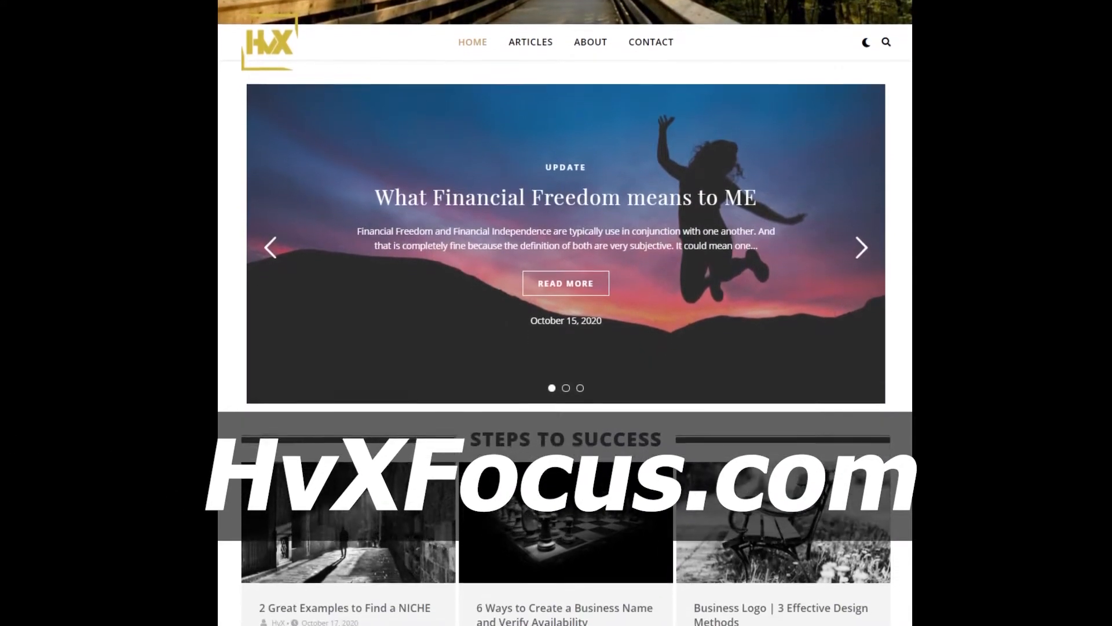
pyautogui.scroll(-3)
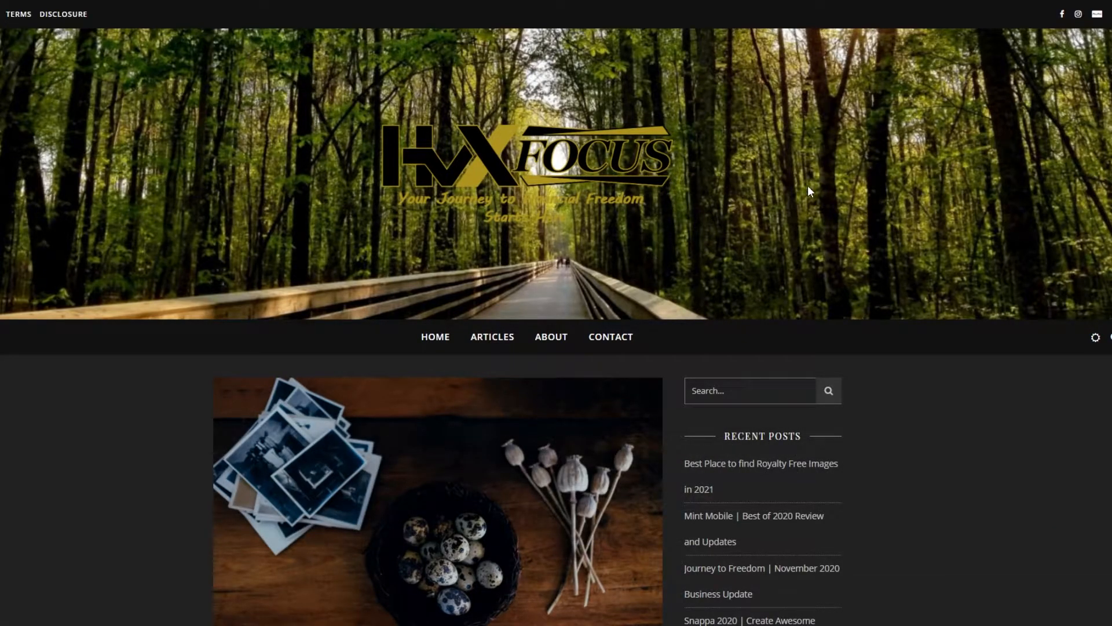
pyautogui.scroll(-3)
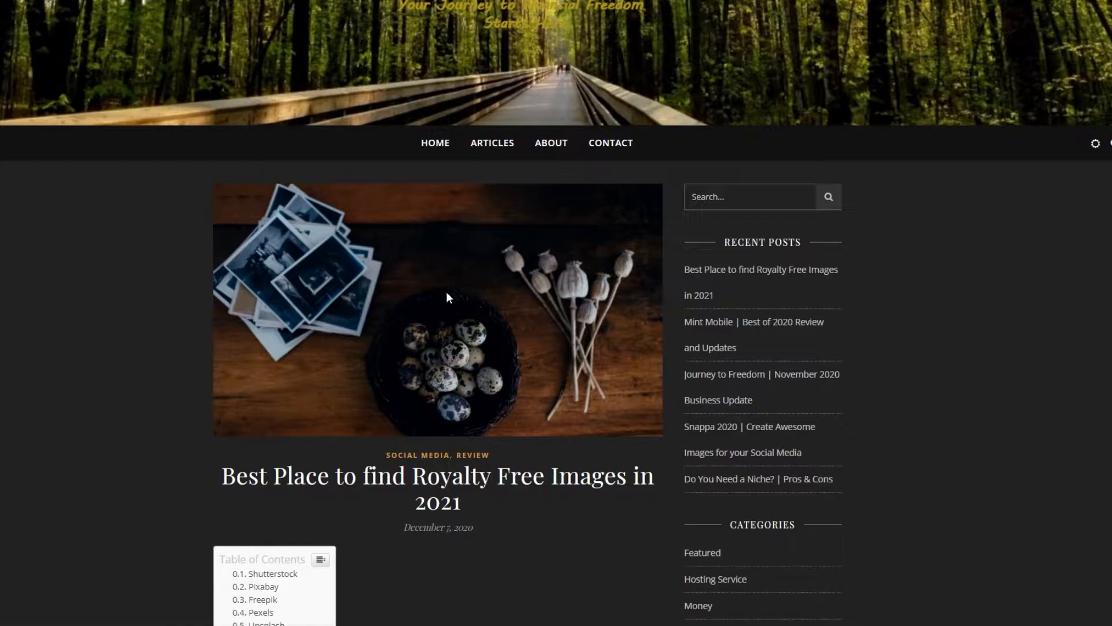
# Inspect the post's featured image in Chrome DevTools via the context menu
pyautogui.rightClick(446, 298)
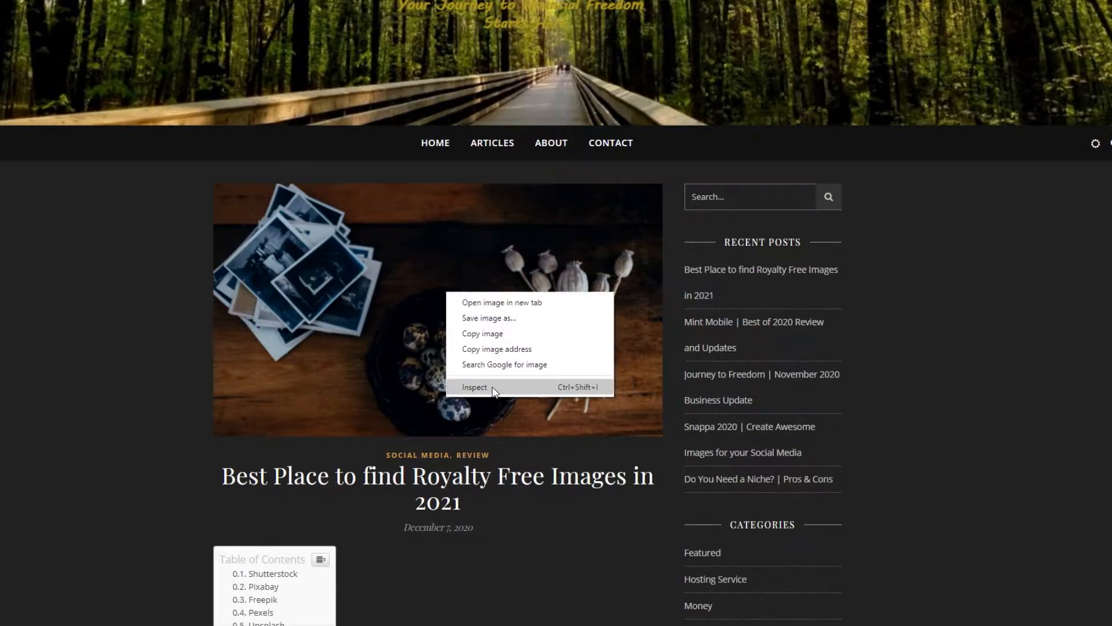
pyautogui.click(474, 386)
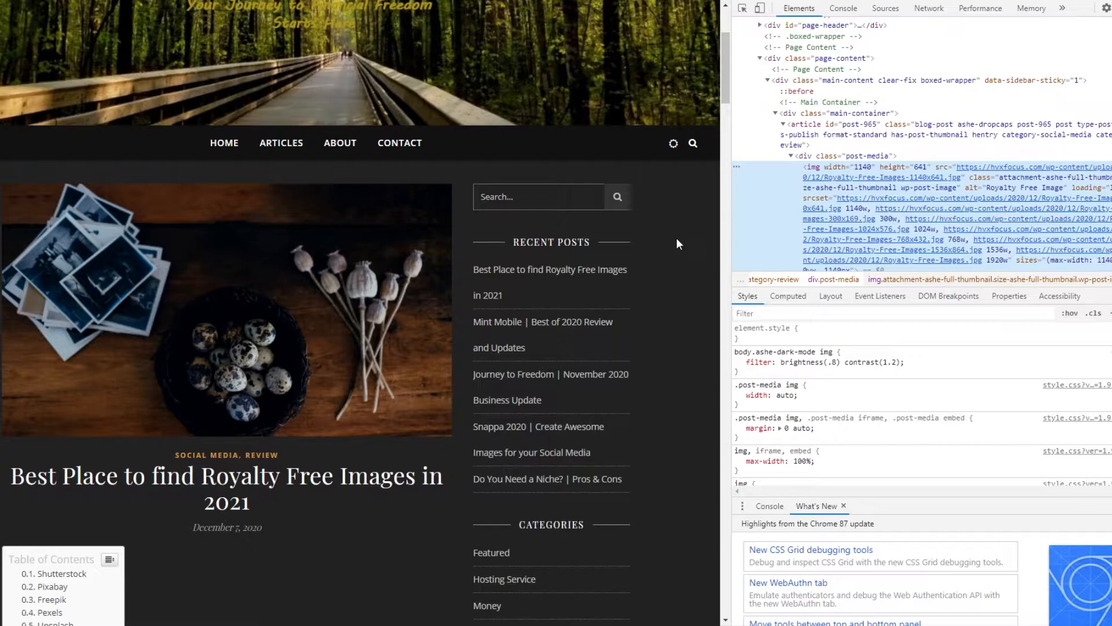
pyautogui.moveTo(689, 241)
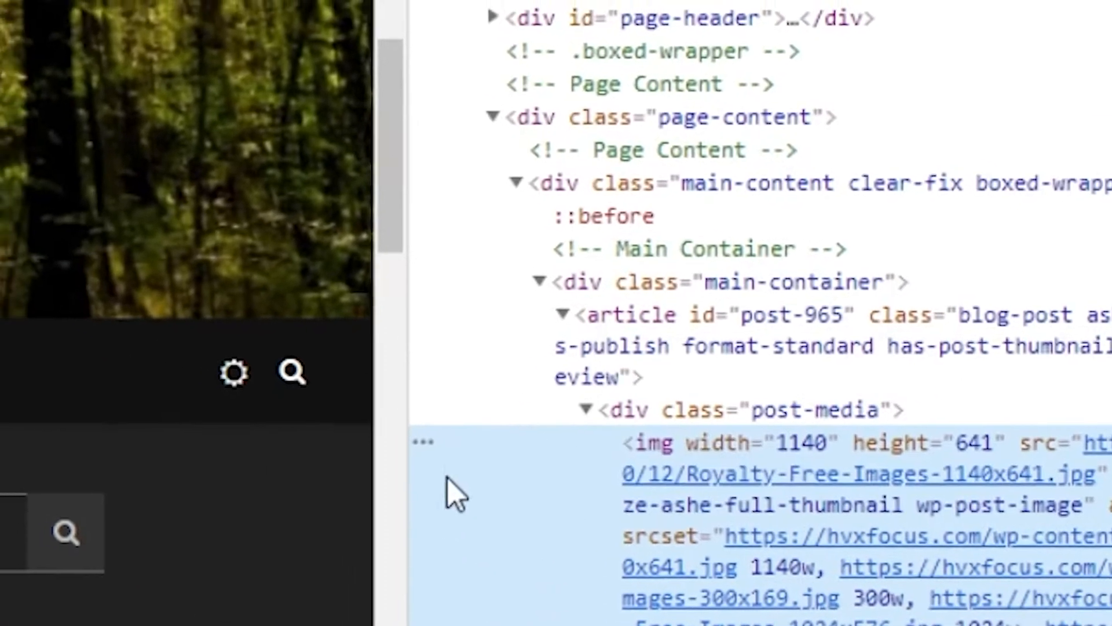
# Use the DevTools element picker to show the featured image renders at 772.99 × 434.79
pyautogui.click(627, 22)
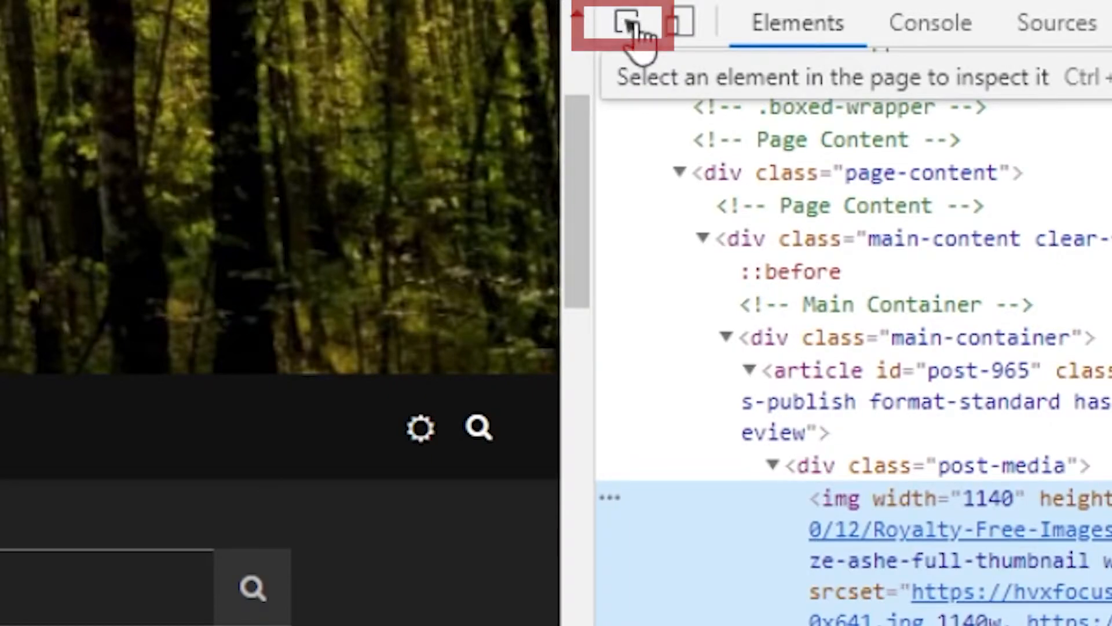
pyautogui.click(626, 22)
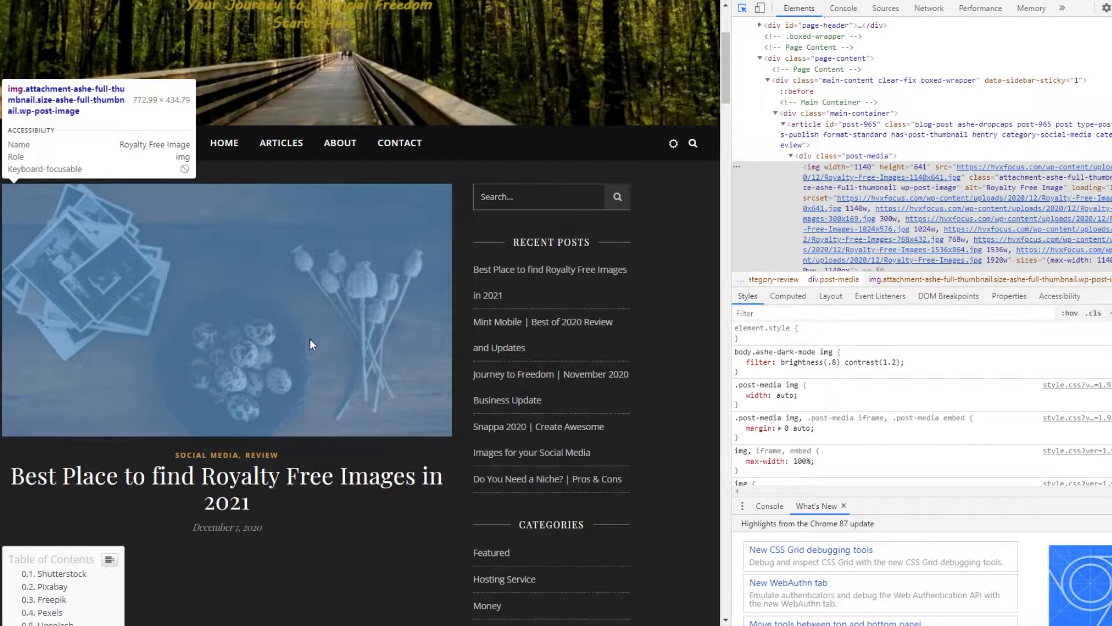
# Inspect the h1 title and Pixabay paragraph, each spanning 772.99 wide
pyautogui.scroll(-3)
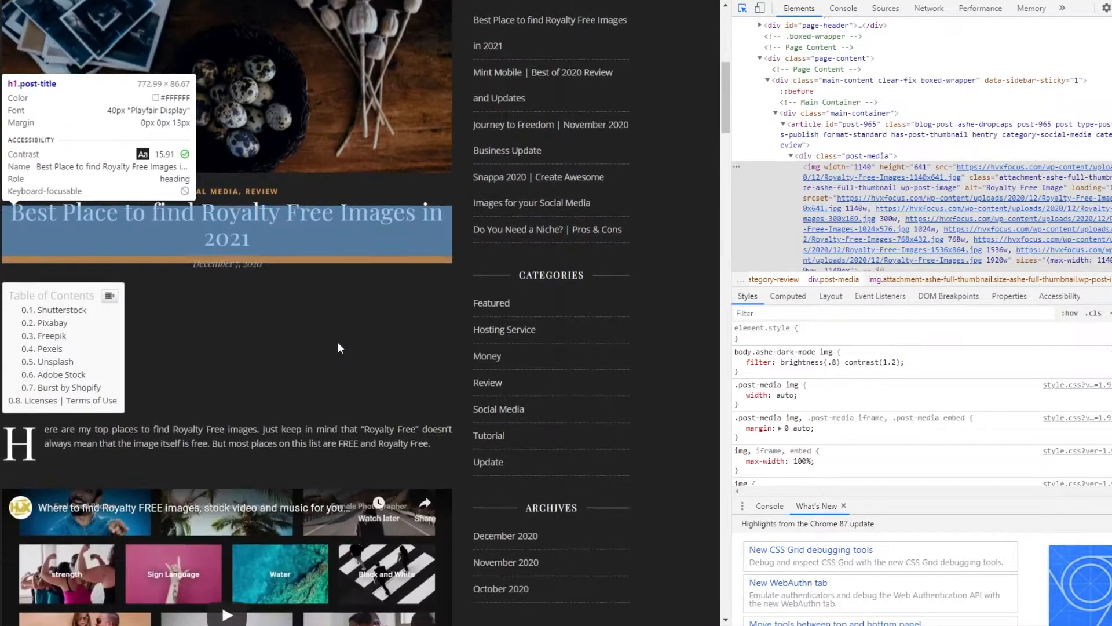
pyautogui.scroll(-3)
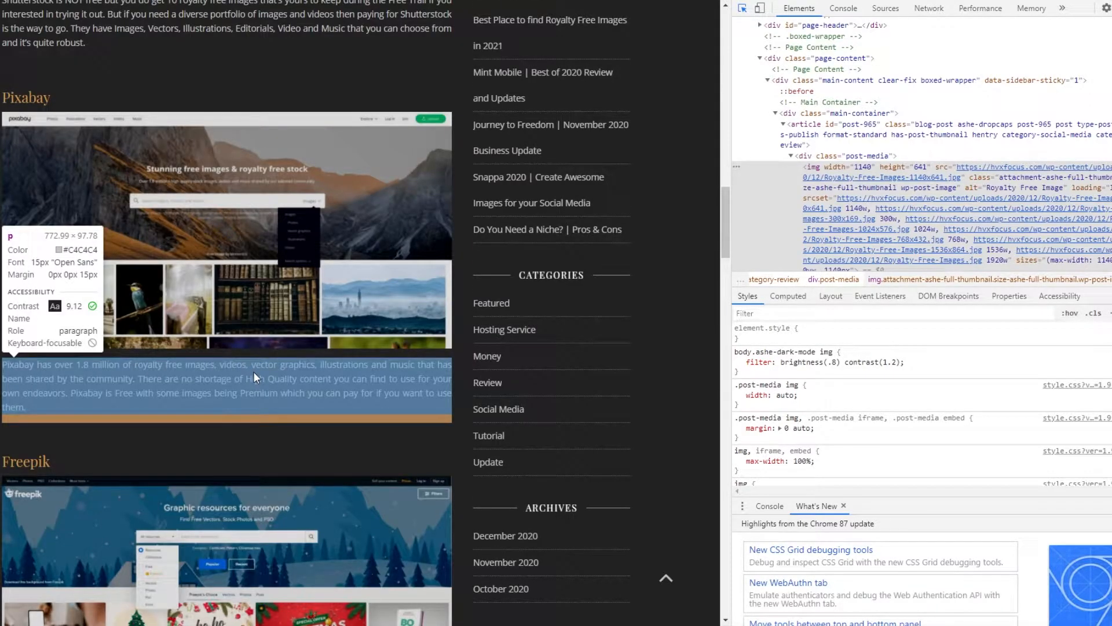
pyautogui.click(742, 7)
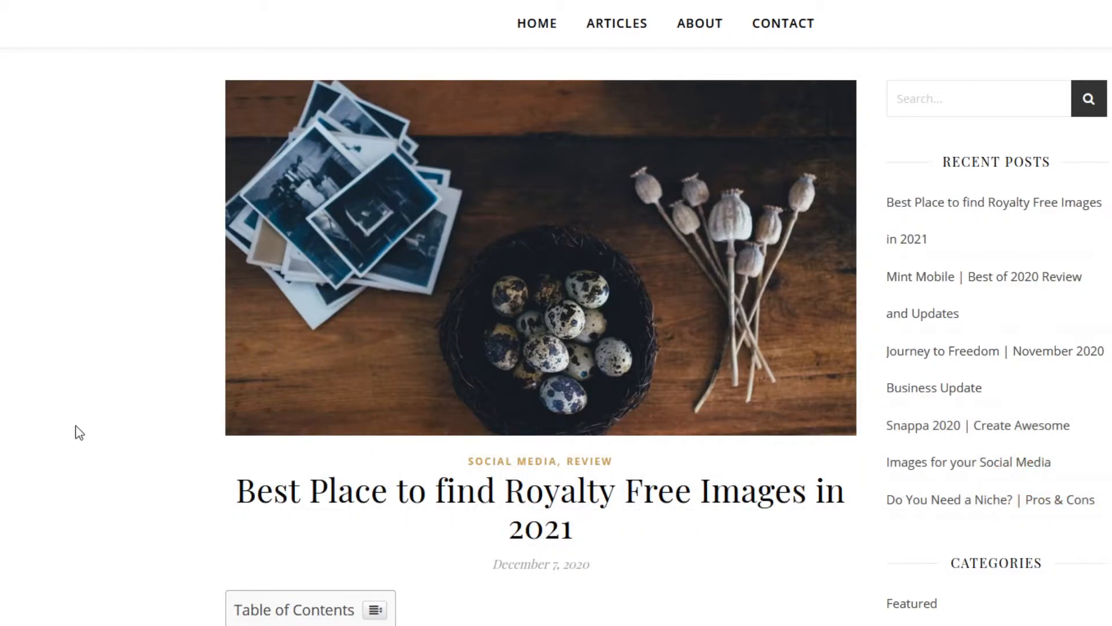
pyautogui.moveTo(431, 169)
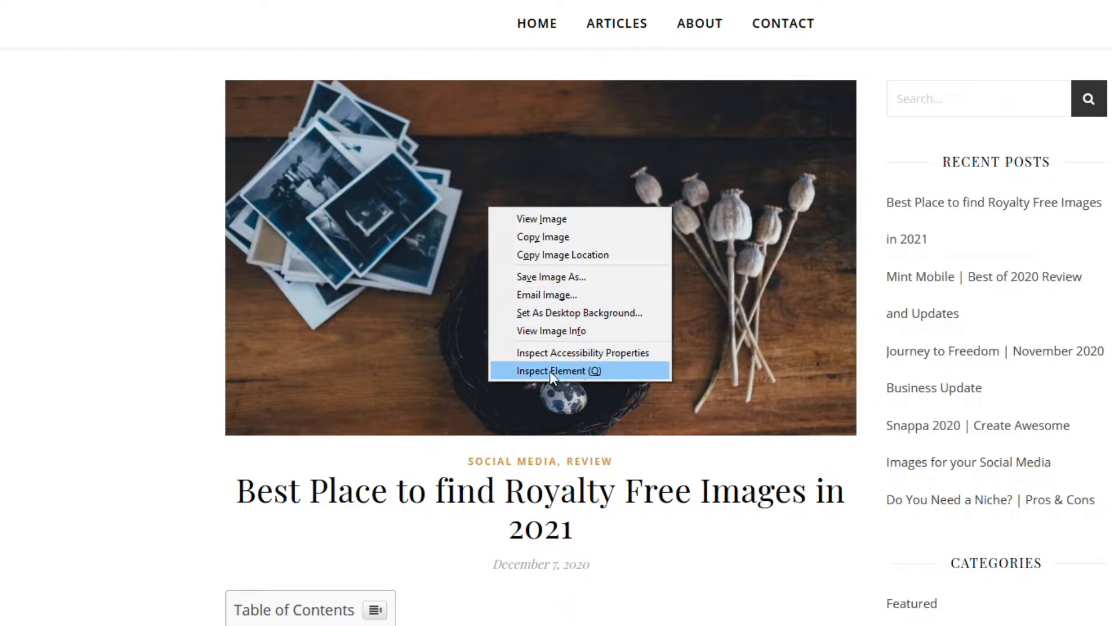
pyautogui.moveTo(578, 377)
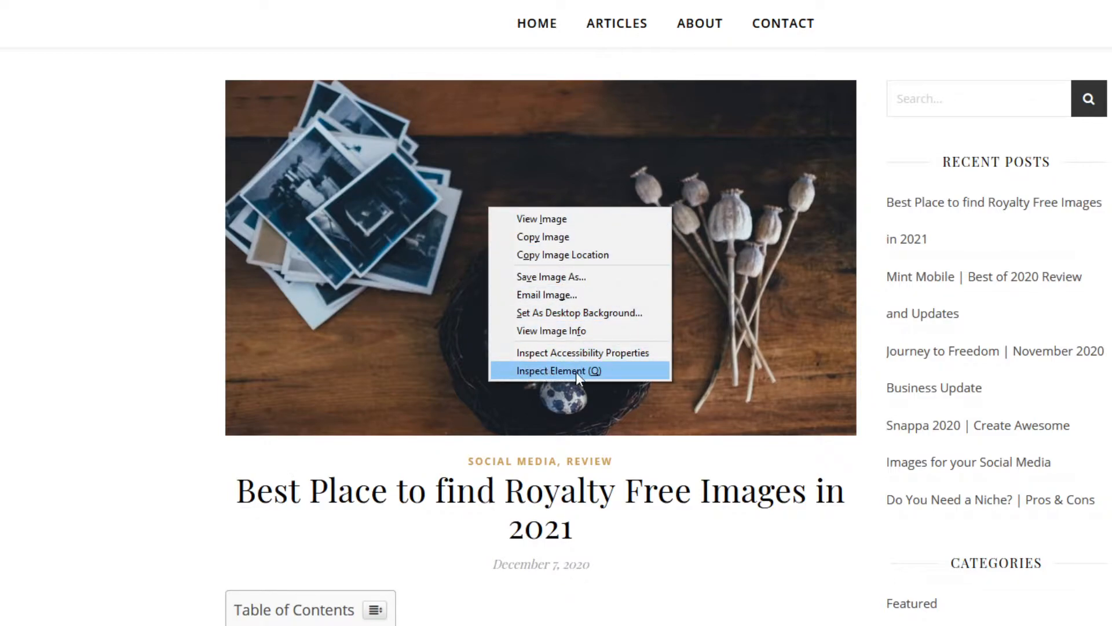
pyautogui.moveTo(596, 373)
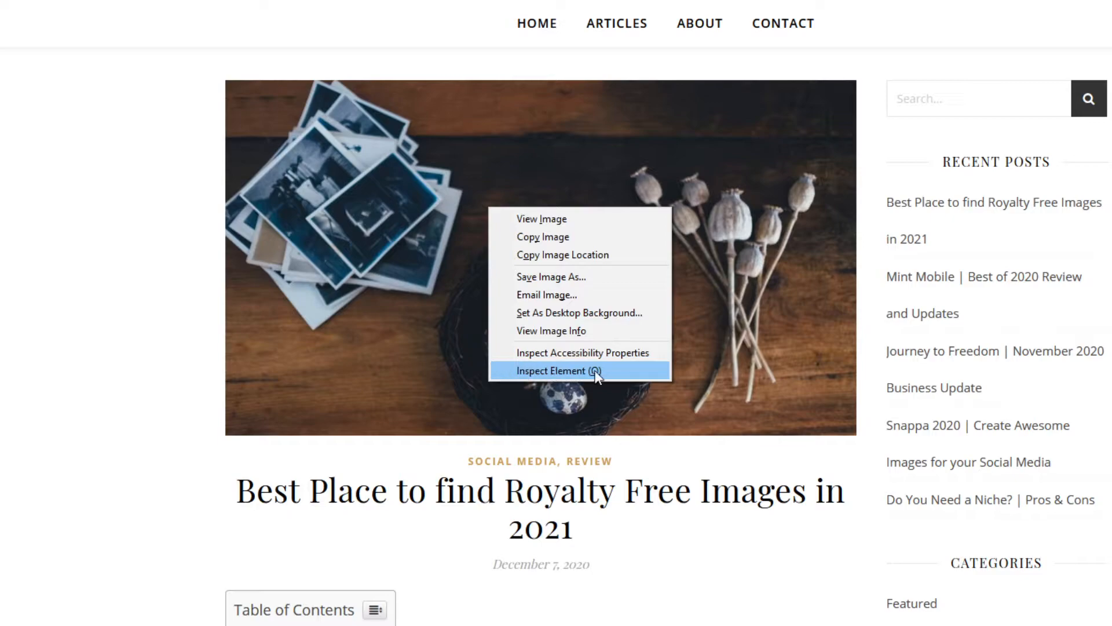
pyautogui.moveTo(583, 353)
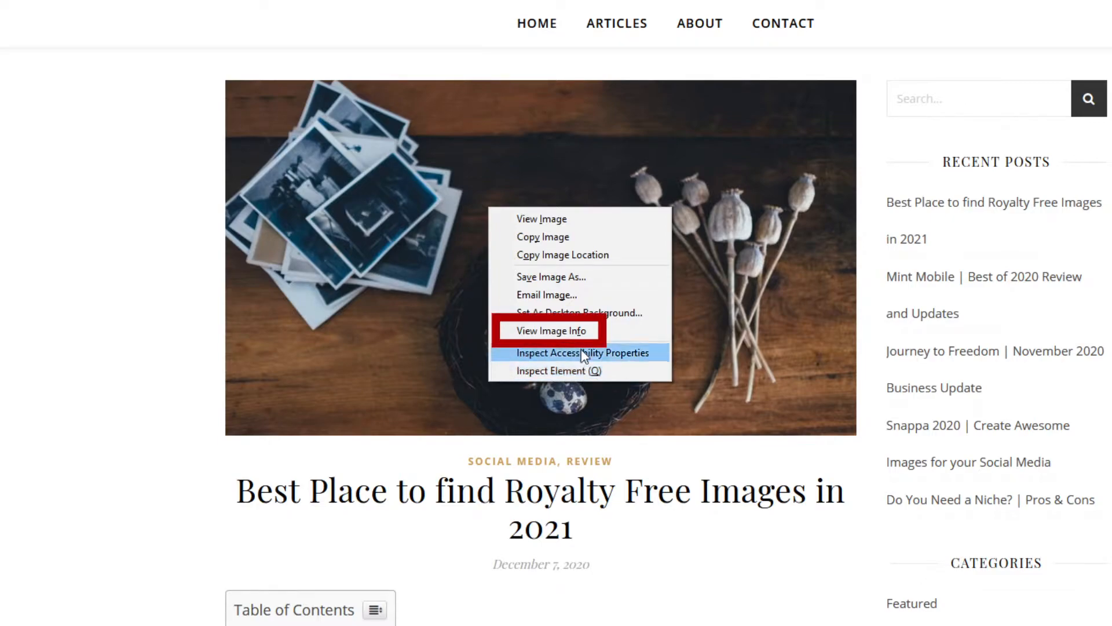
pyautogui.moveTo(560, 331)
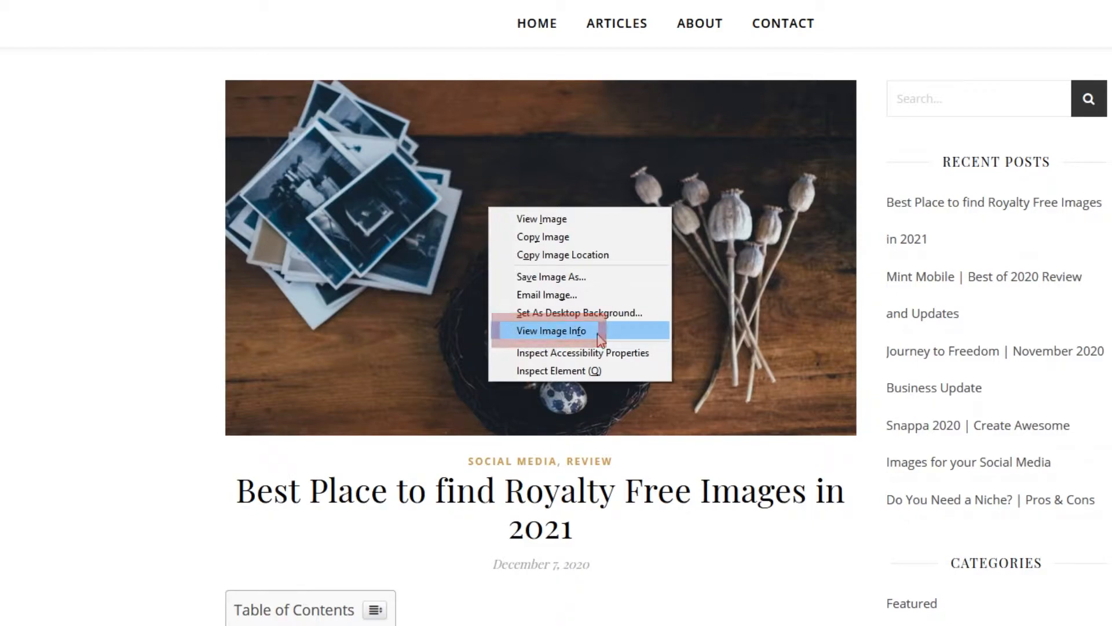
# In Page Info's Media list, read sizes of Royalty-Free-Images-1140x641, shutterstock-1024x522 and pixabay-1024x539
pyautogui.click(551, 331)
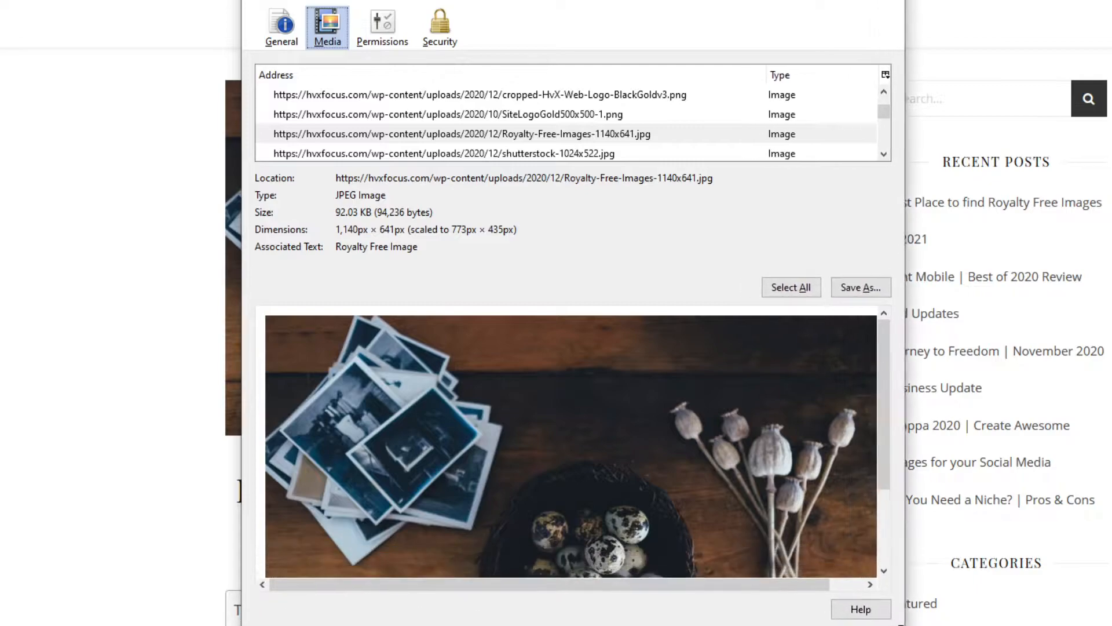
pyautogui.click(462, 133)
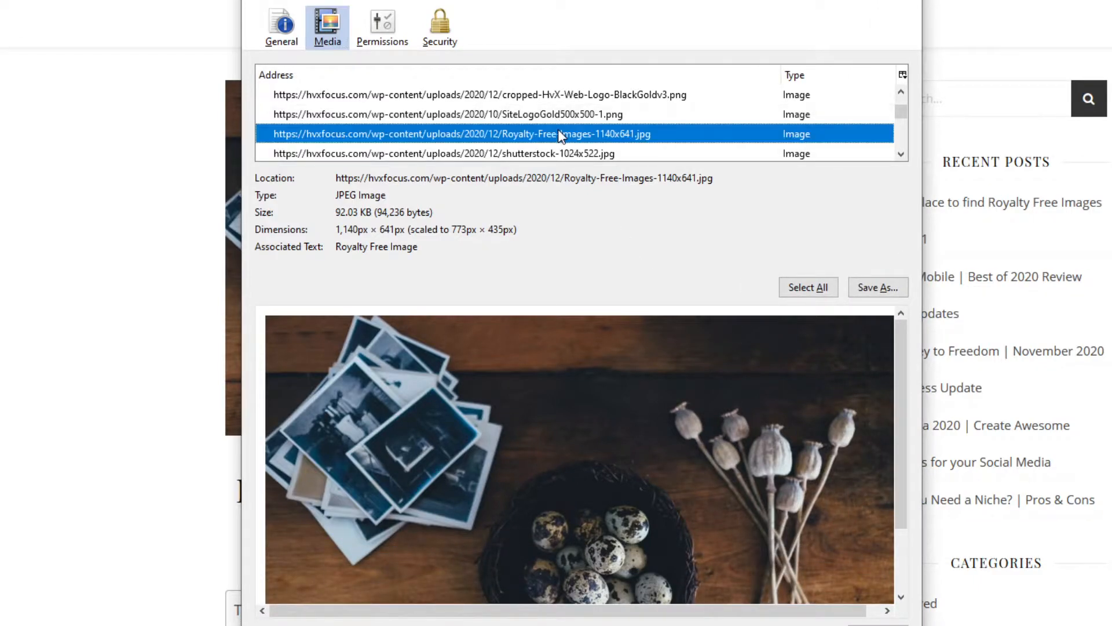
pyautogui.doubleClick(348, 229)
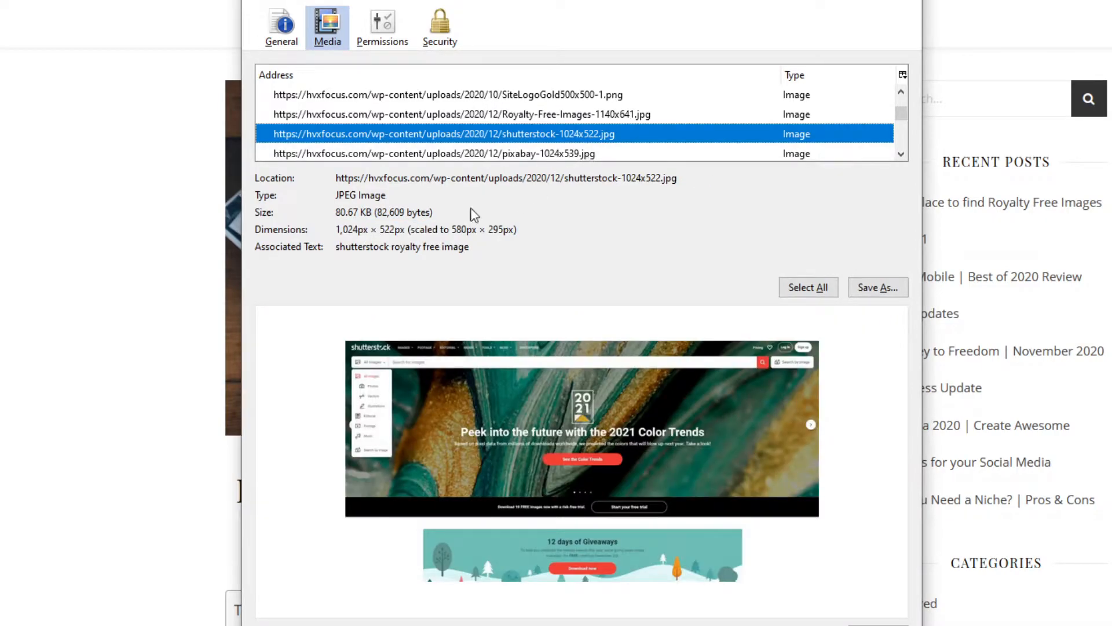
pyautogui.moveTo(556, 148)
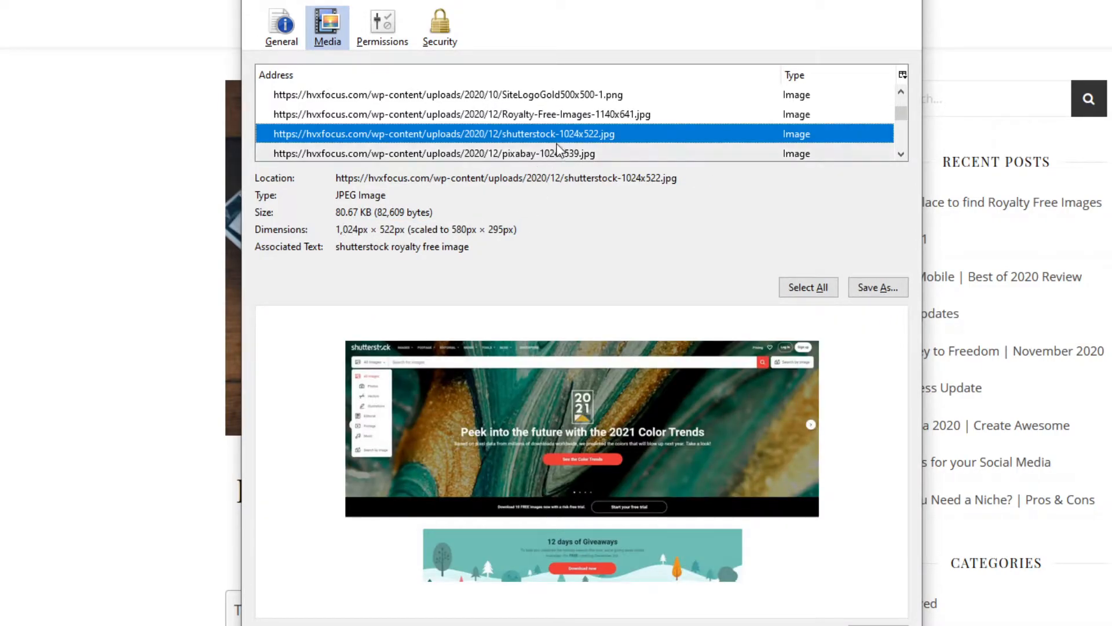
pyautogui.click(435, 134)
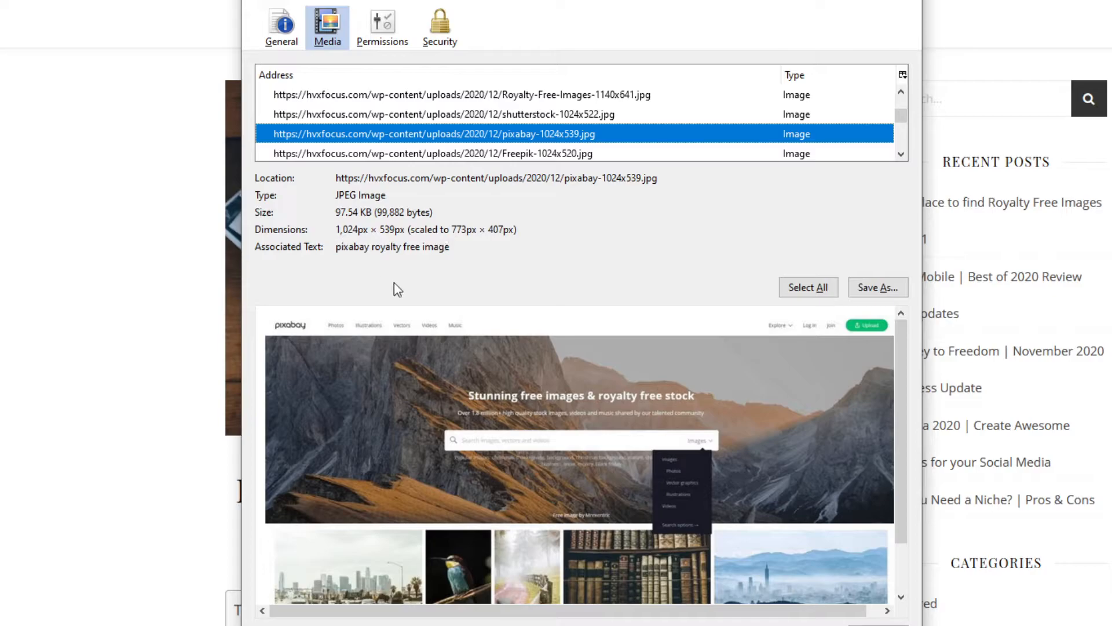
pyautogui.click(432, 134)
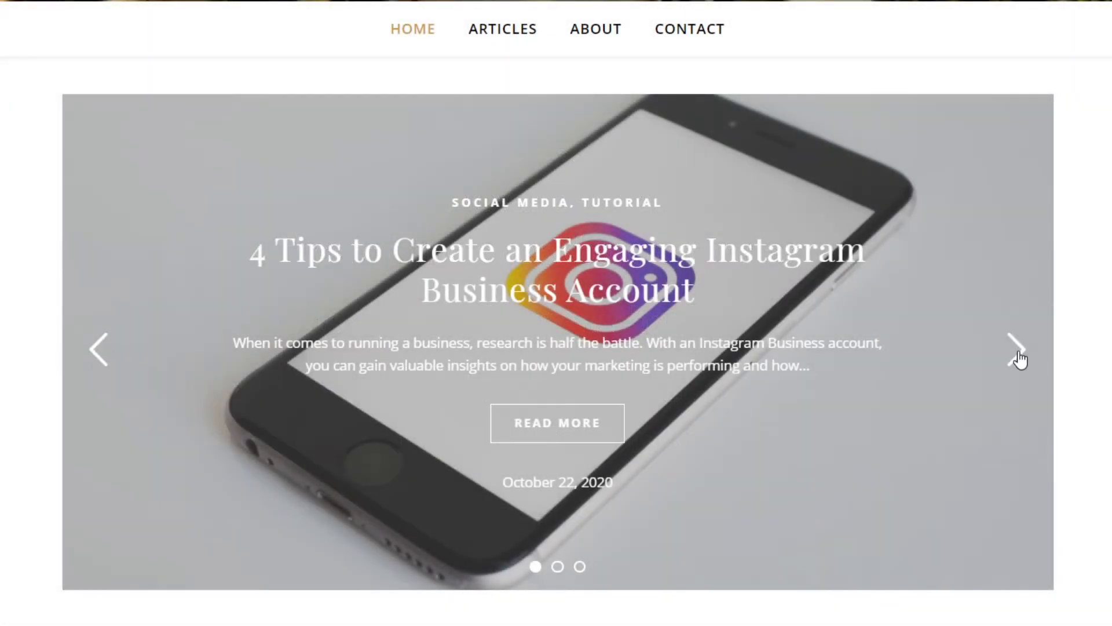
# Cycle the homepage slider via arrows and dots, ending on the Affiliate Marketing camera photo
pyautogui.click(1017, 350)
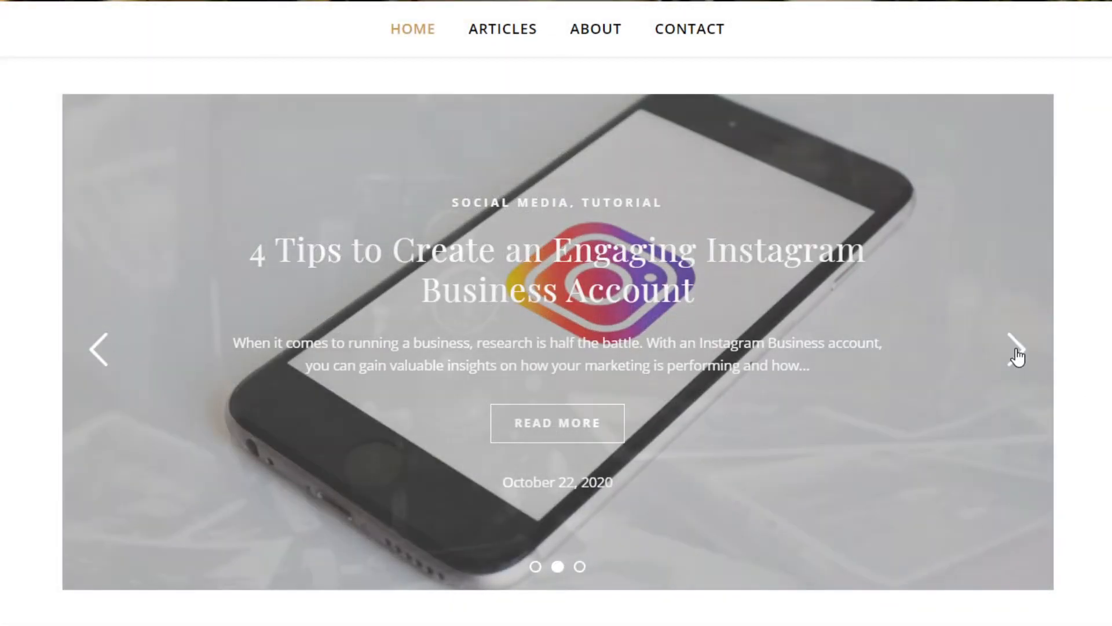
pyautogui.click(1017, 349)
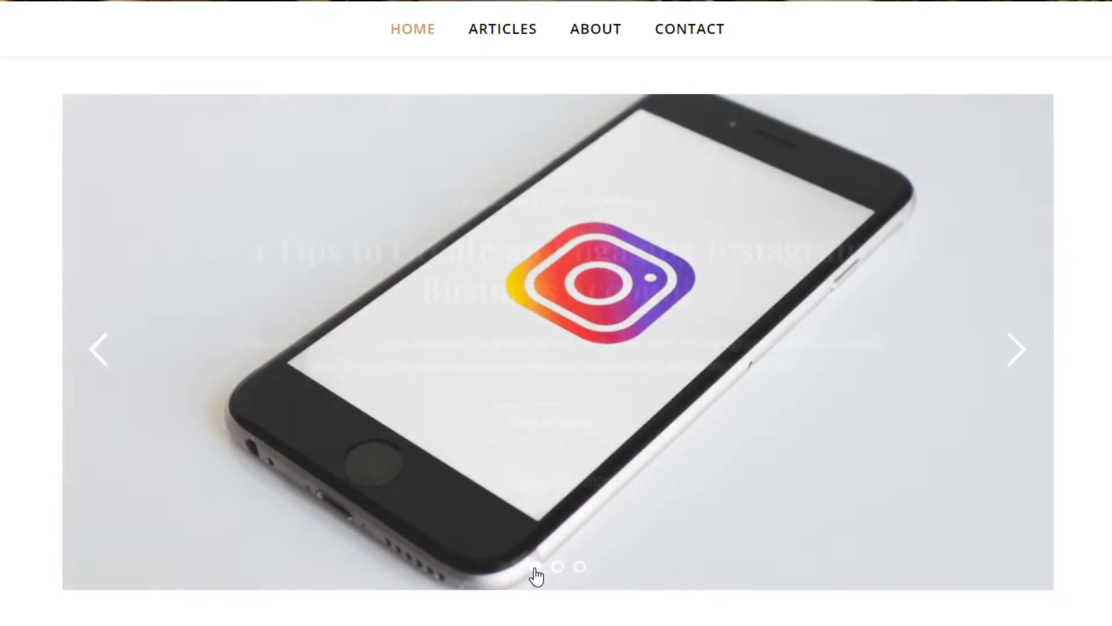
pyautogui.click(556, 568)
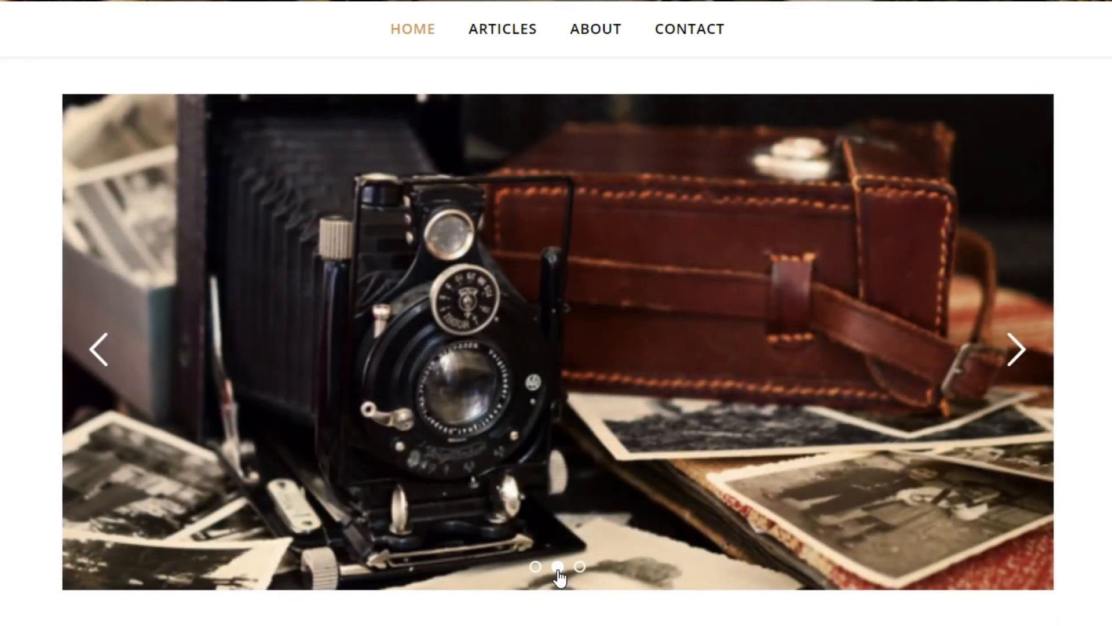
pyautogui.click(557, 566)
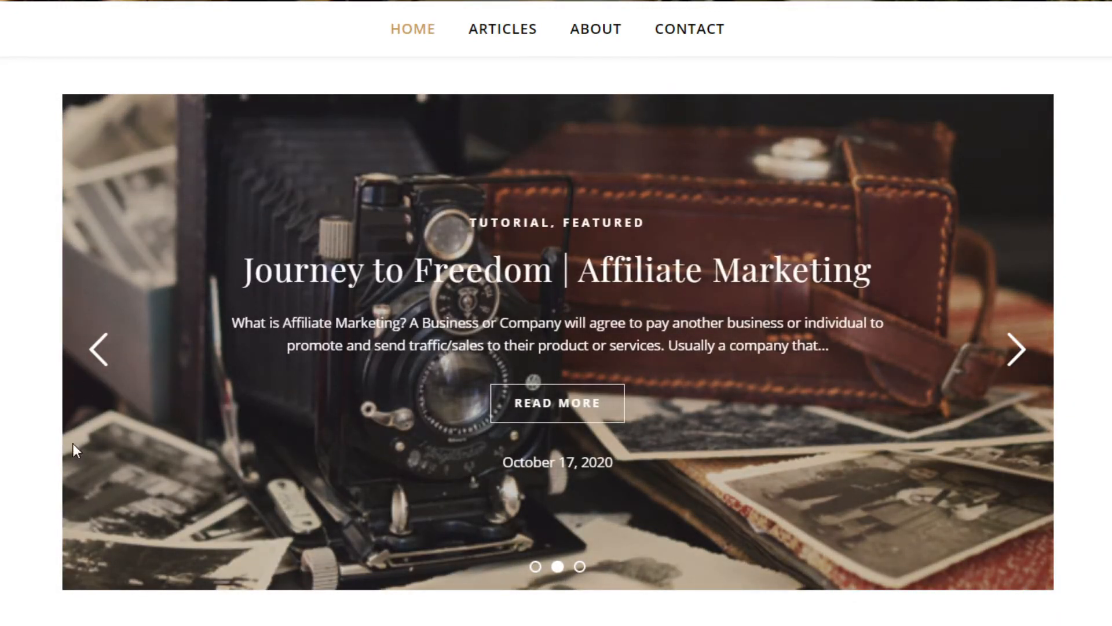
pyautogui.moveTo(110, 117)
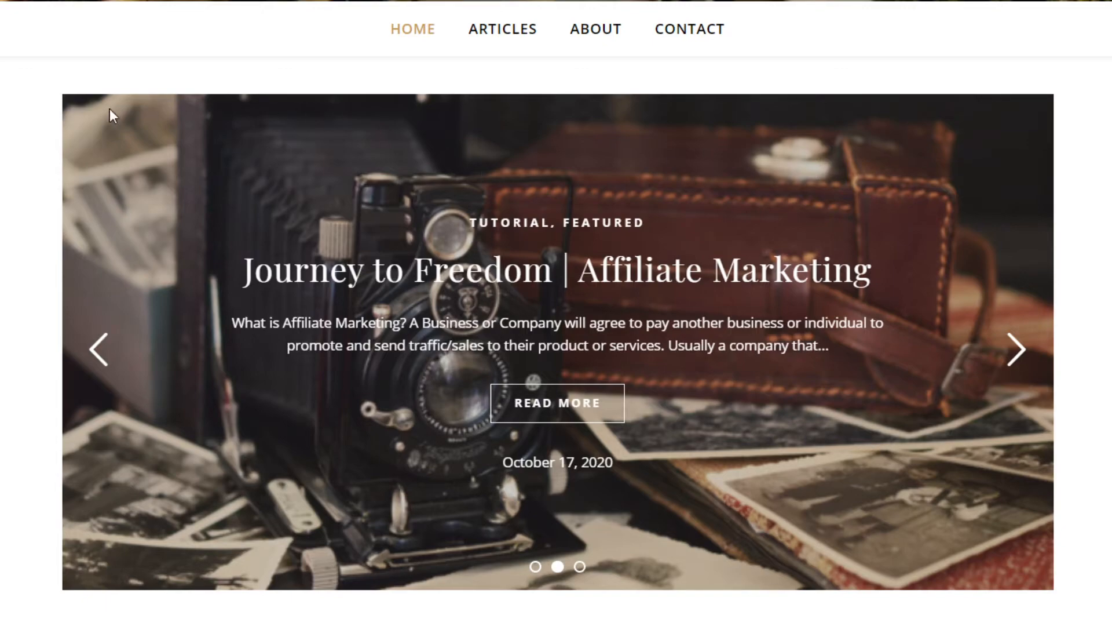
pyautogui.moveTo(973, 410)
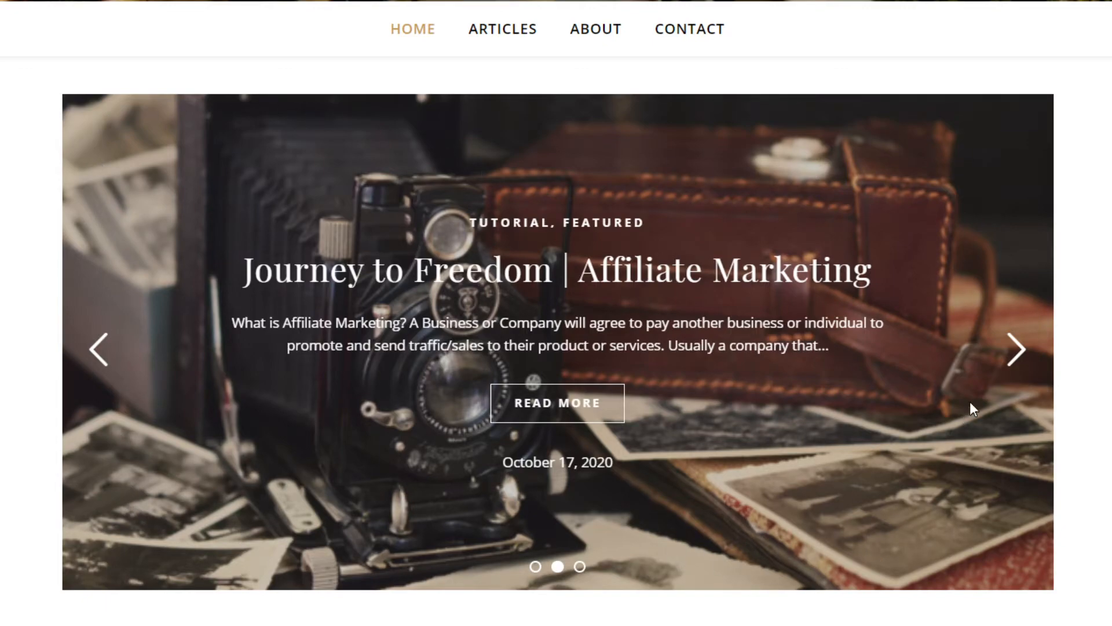
pyautogui.click(535, 566)
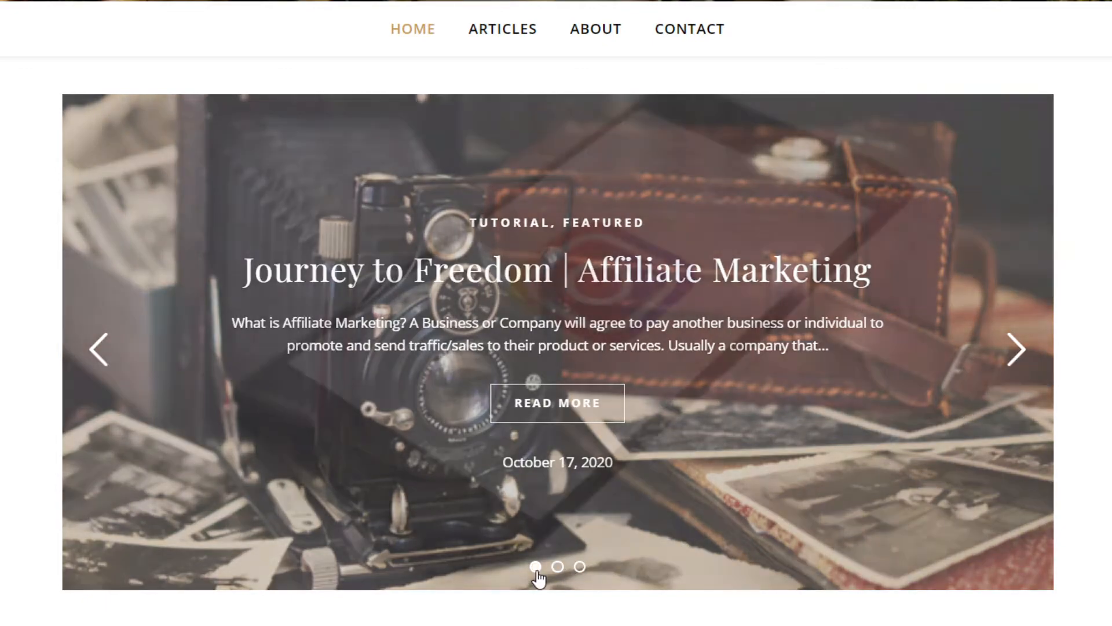
pyautogui.click(580, 566)
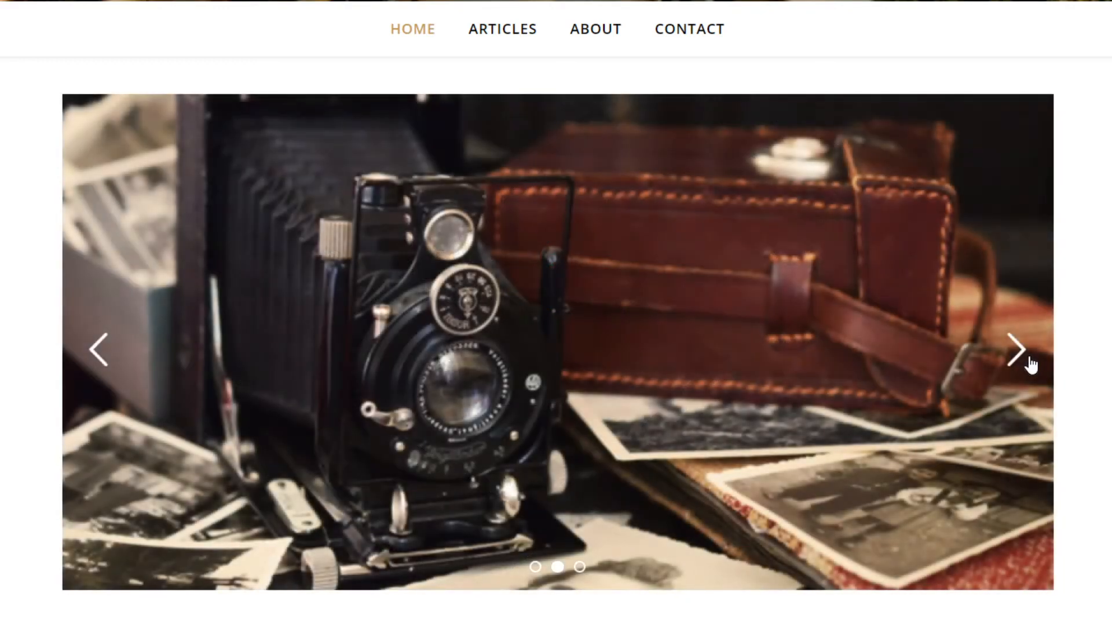
pyautogui.click(1017, 349)
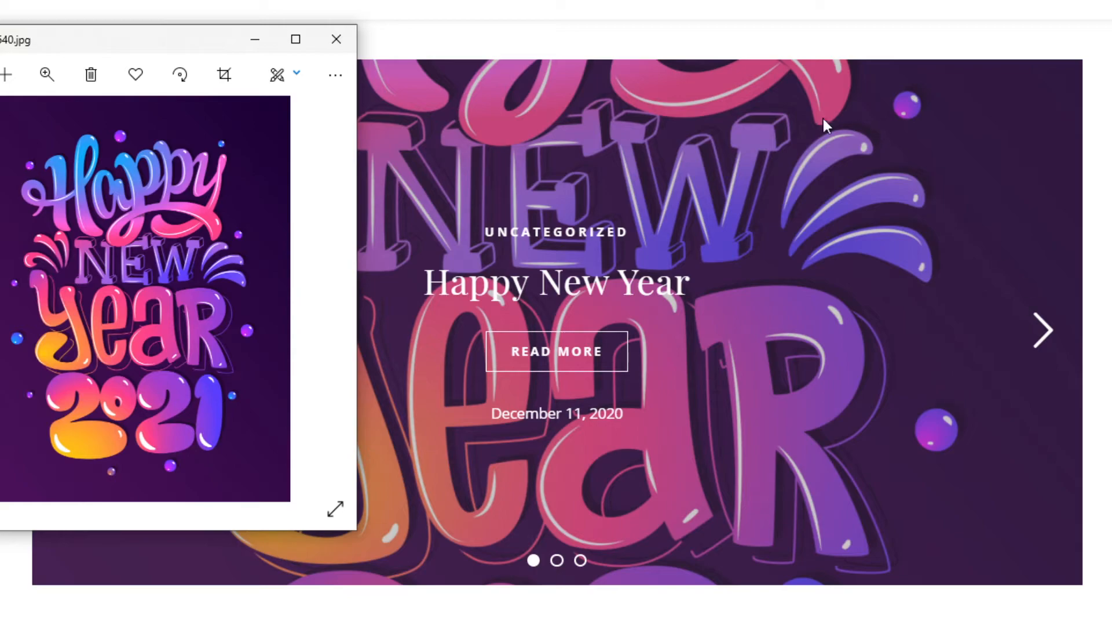
pyautogui.moveTo(4, 380)
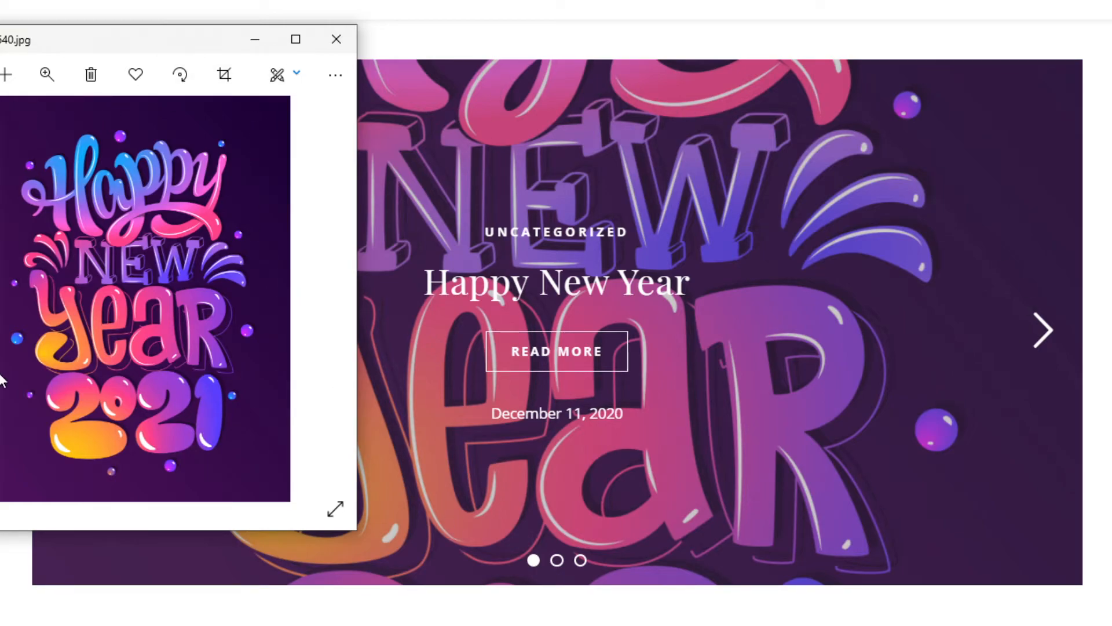
pyautogui.moveTo(882, 88)
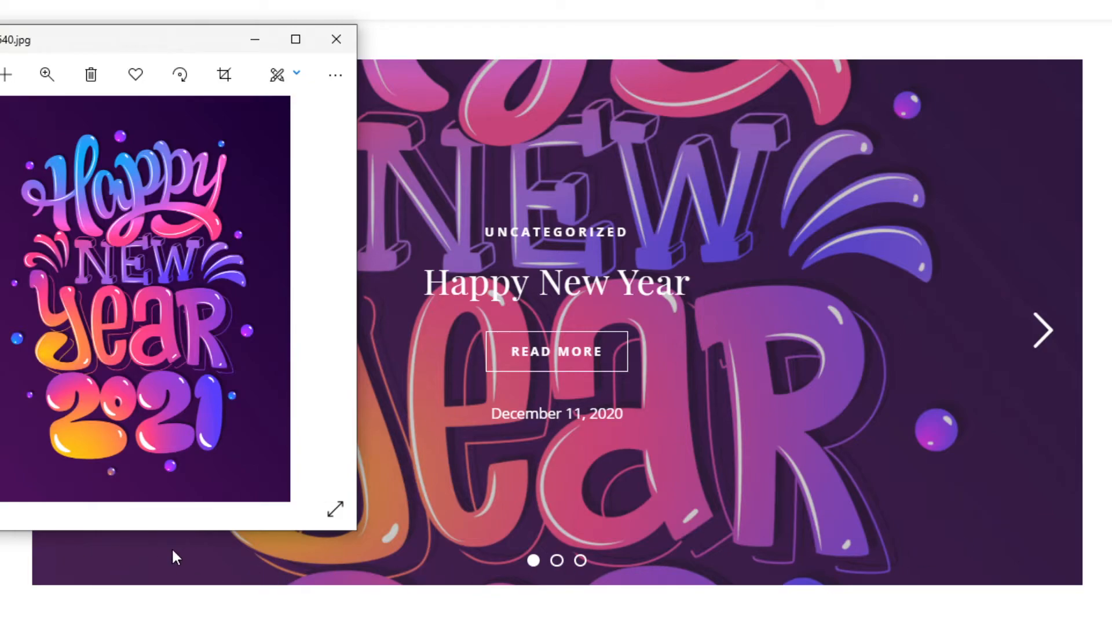
pyautogui.moveTo(547, 530)
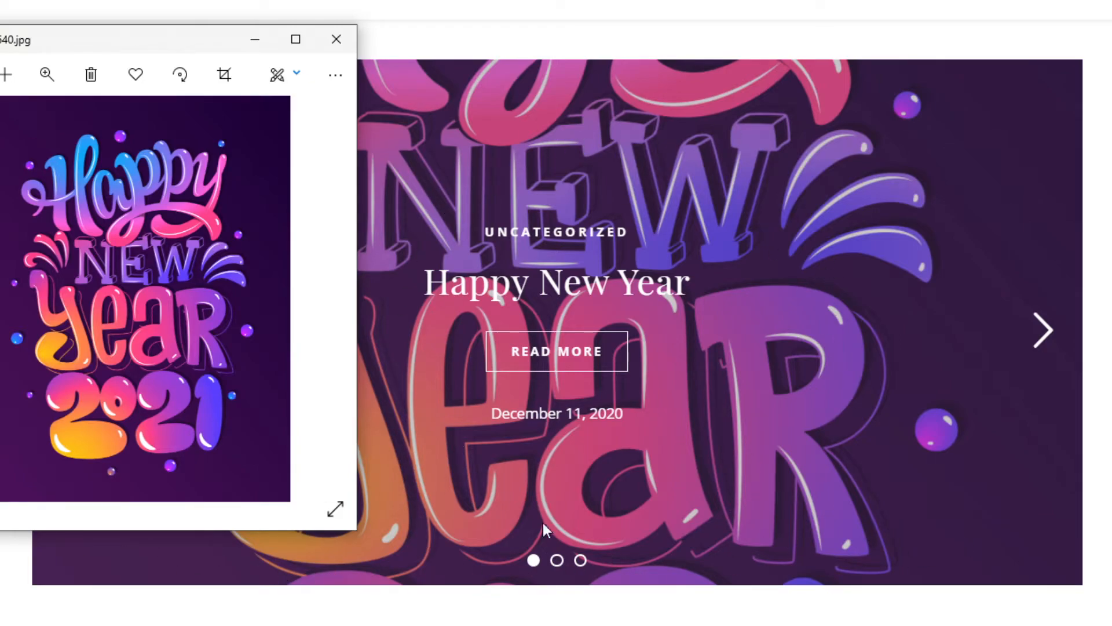
pyautogui.moveTo(658, 570)
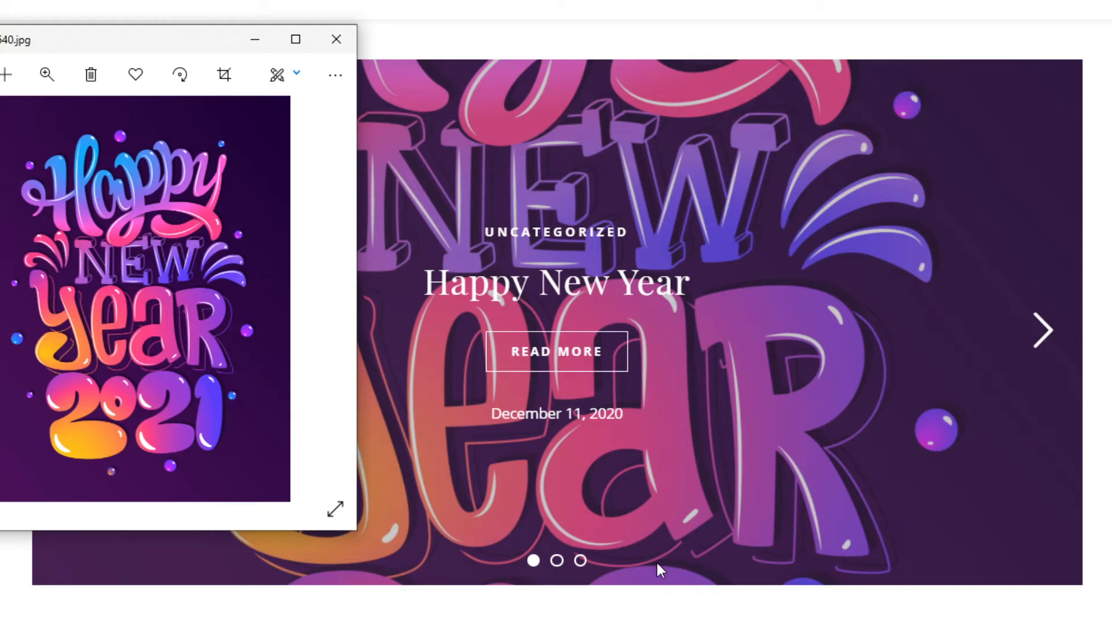
pyautogui.moveTo(786, 452)
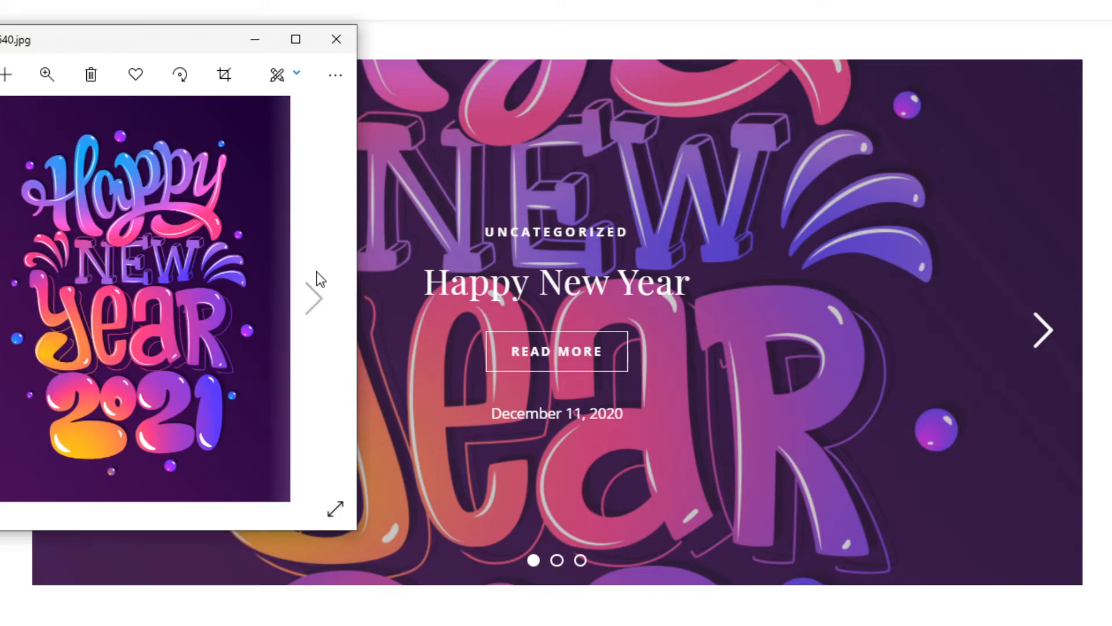
pyautogui.moveTo(224, 75)
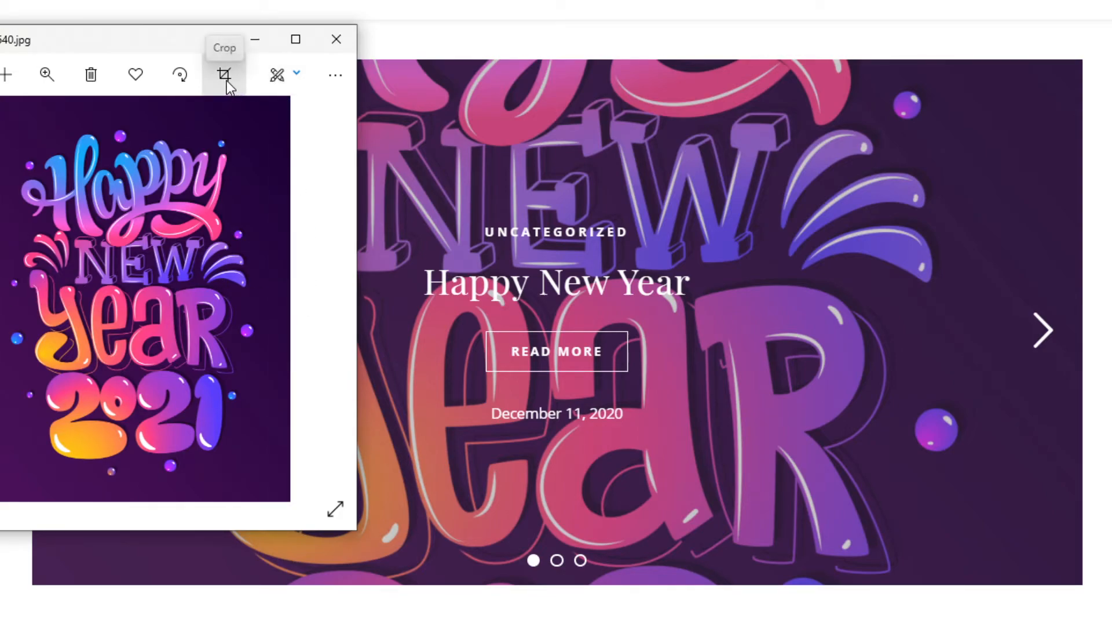